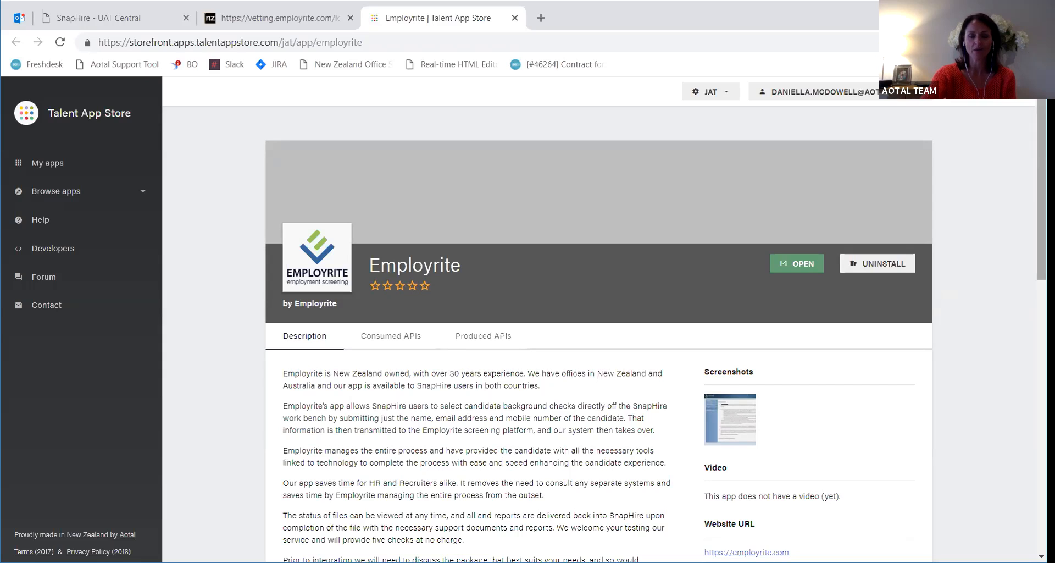
mouse_move(539, 128)
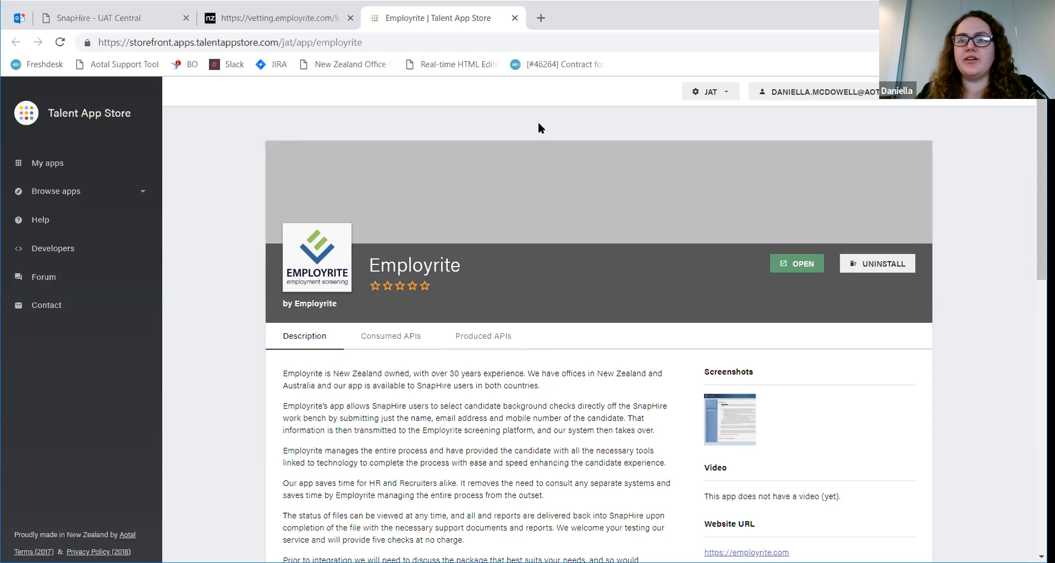
mouse_move(562, 140)
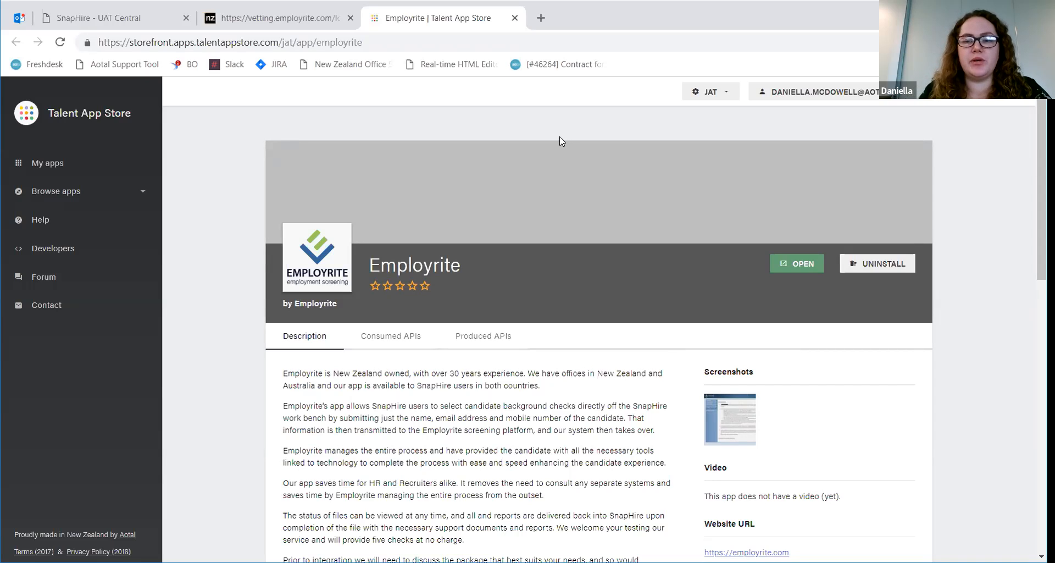
Scroll the DEMO - Employrite - Auckland pre-employment checks list to the Assessment hub column.
scroll("down", 3)
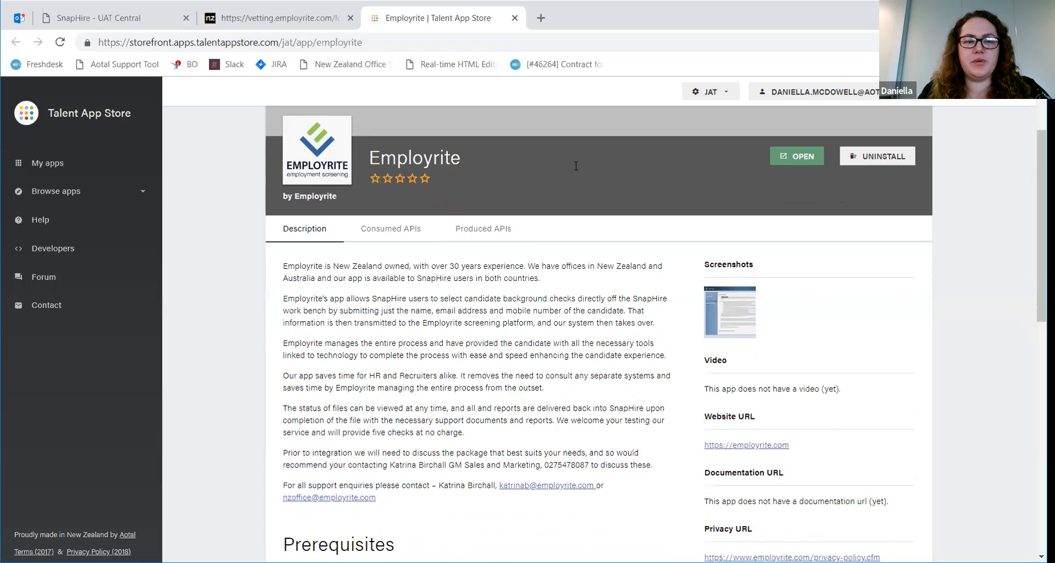
scroll("down", 3)
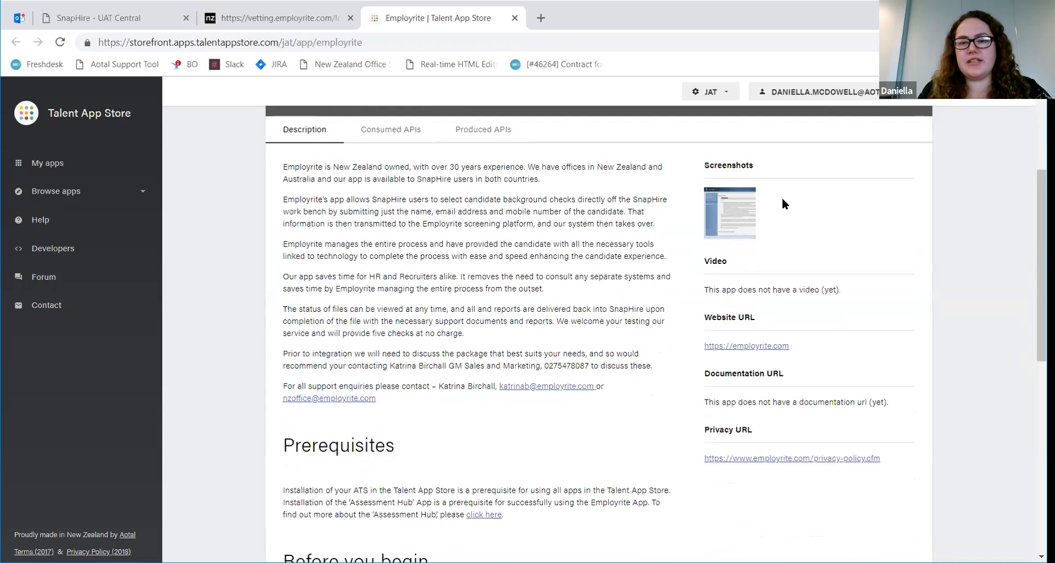
scroll("down", 3)
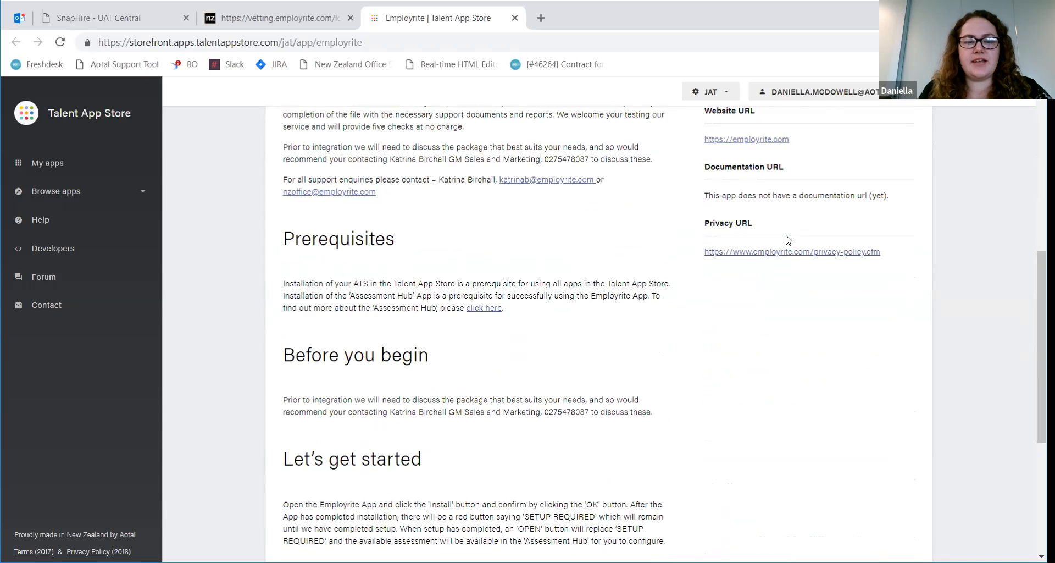
mouse_move(638, 249)
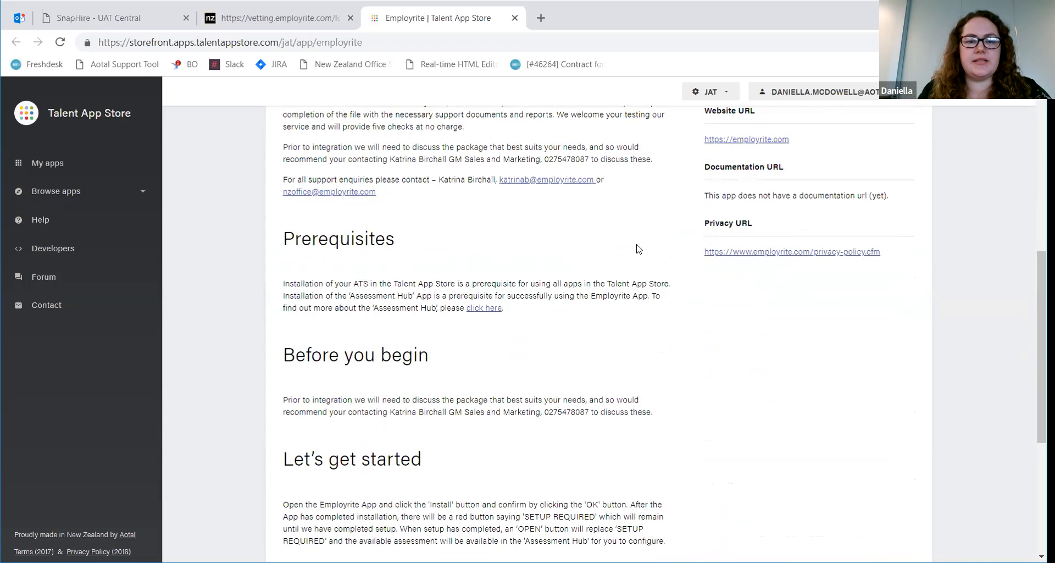
scroll("down", 3)
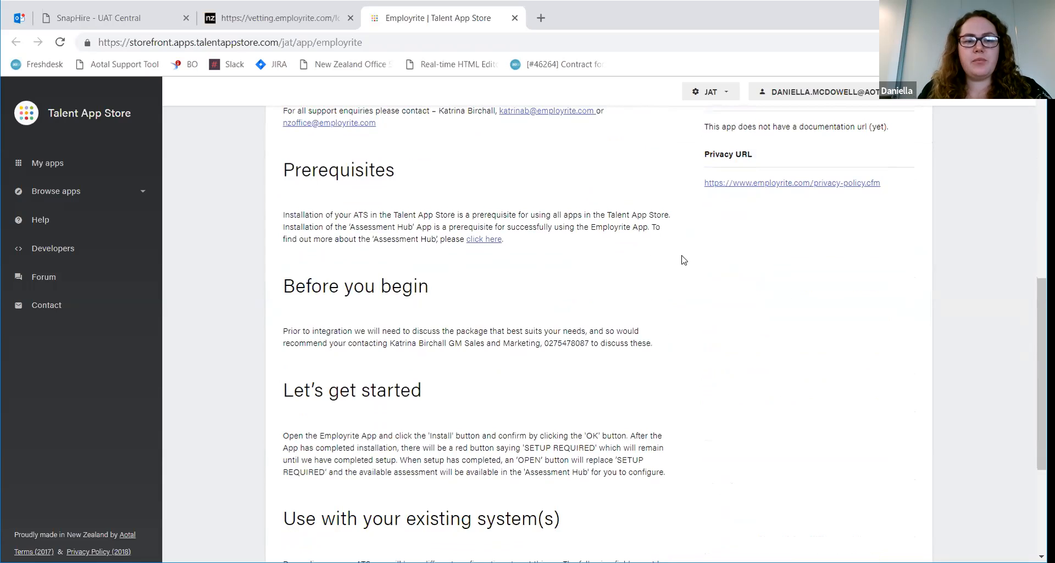
scroll("down", 3)
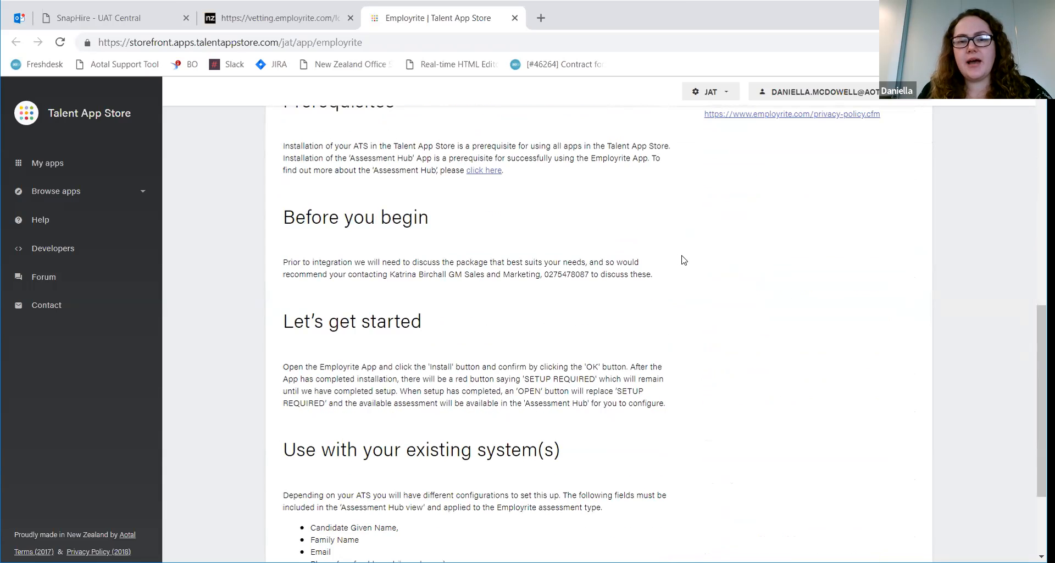
mouse_move(688, 257)
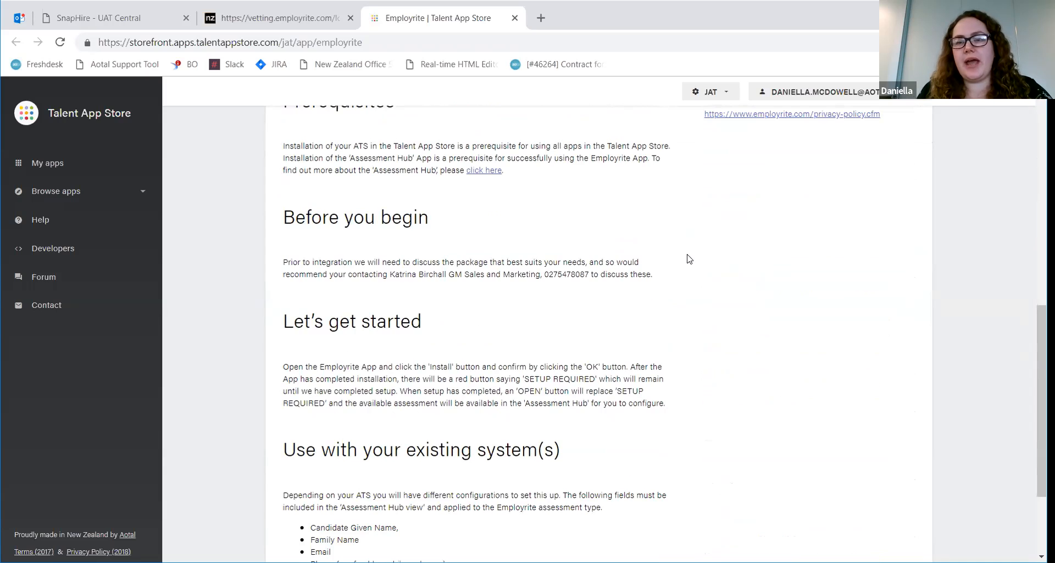
scroll("down", 3)
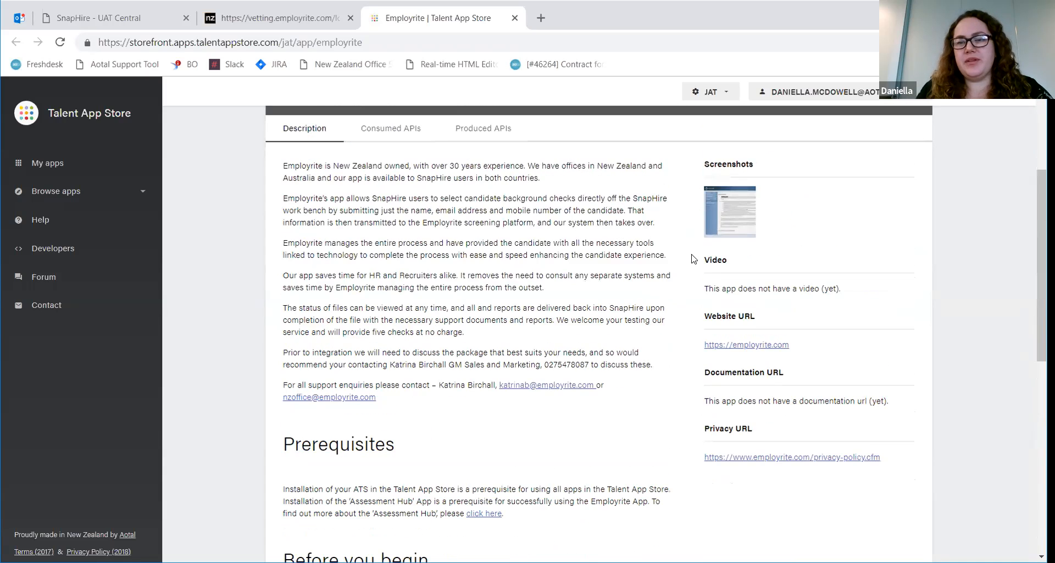
scroll("up", 3)
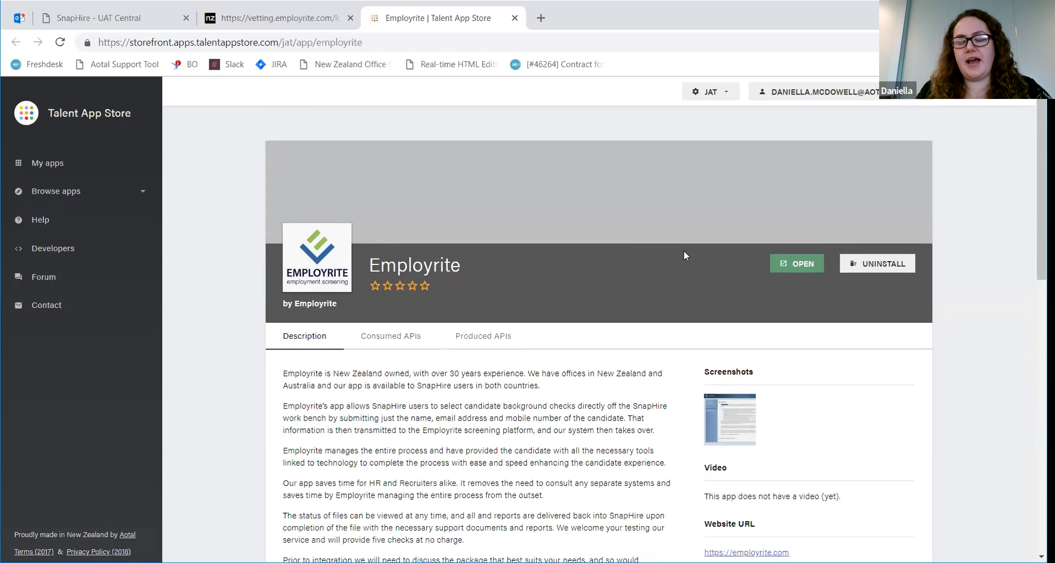
mouse_move(628, 244)
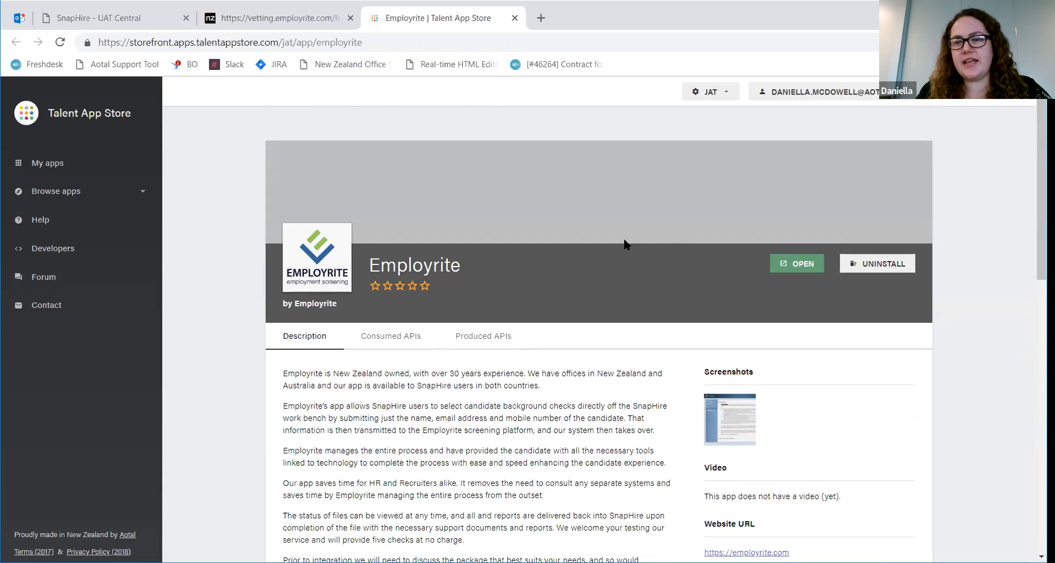
mouse_move(275, 193)
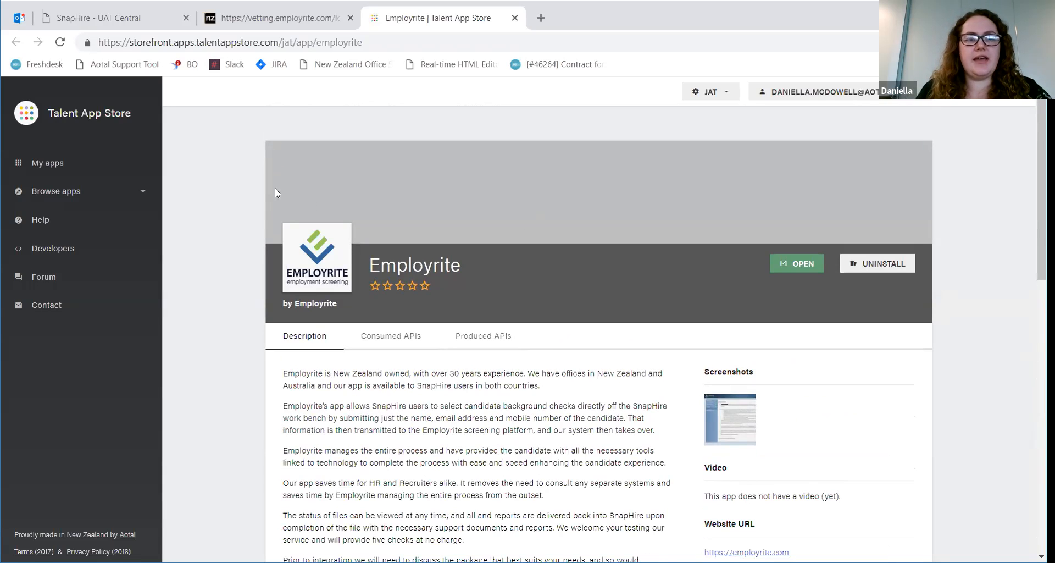
mouse_move(101, 18)
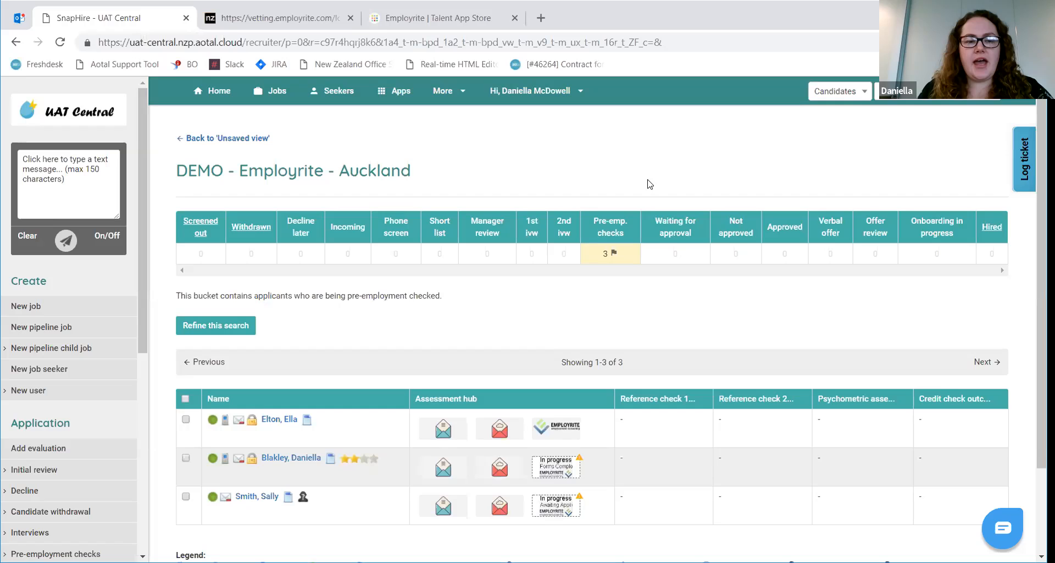
scroll("down", 3)
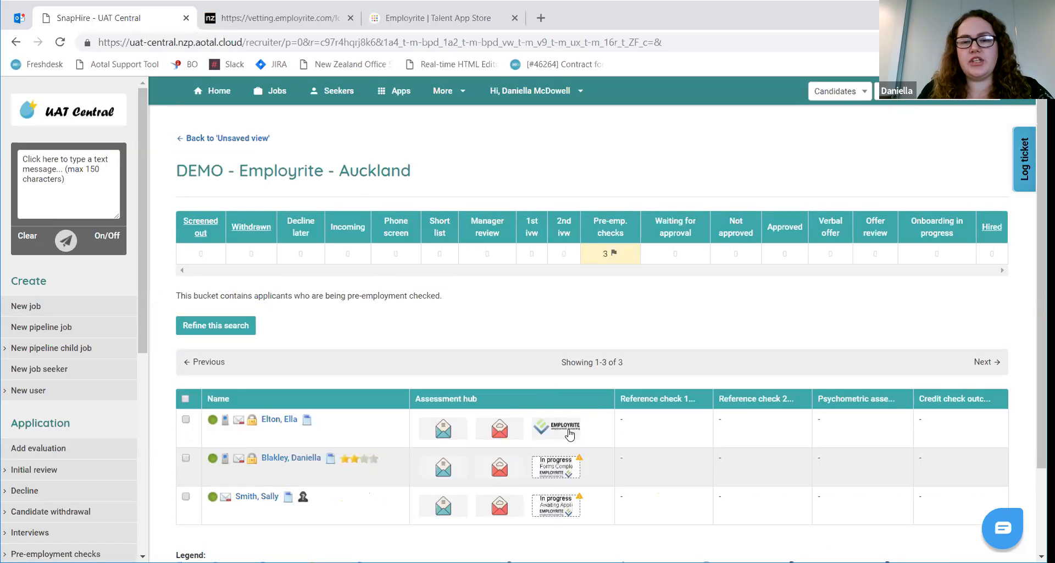
scroll("down", 3)
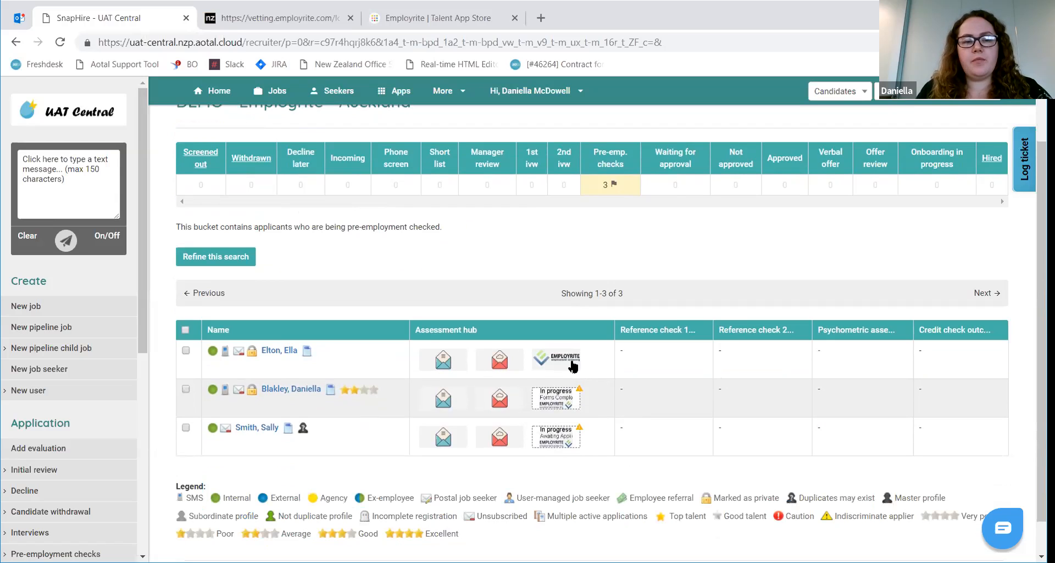
mouse_move(556, 359)
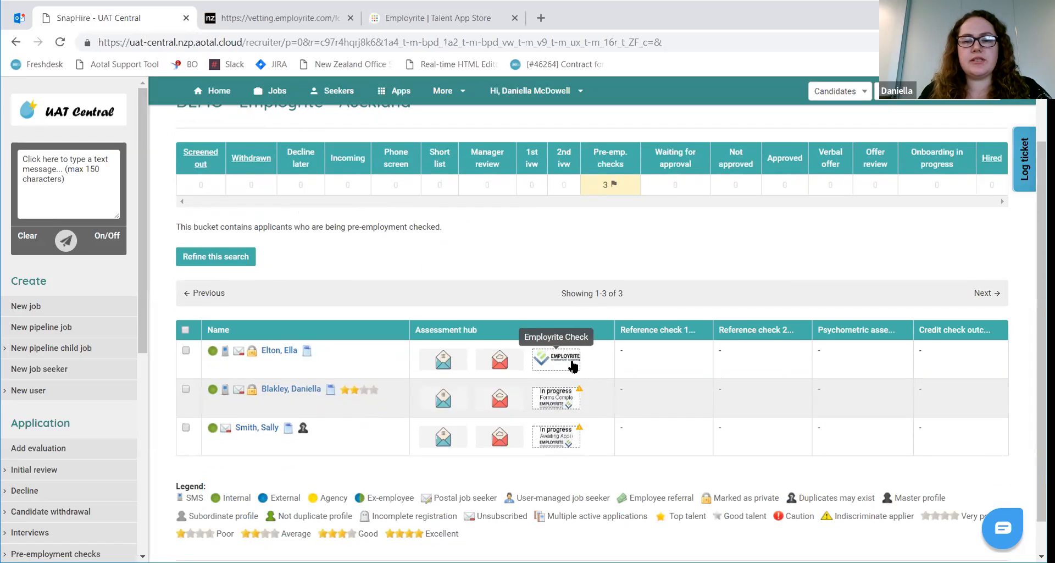
mouse_move(569, 363)
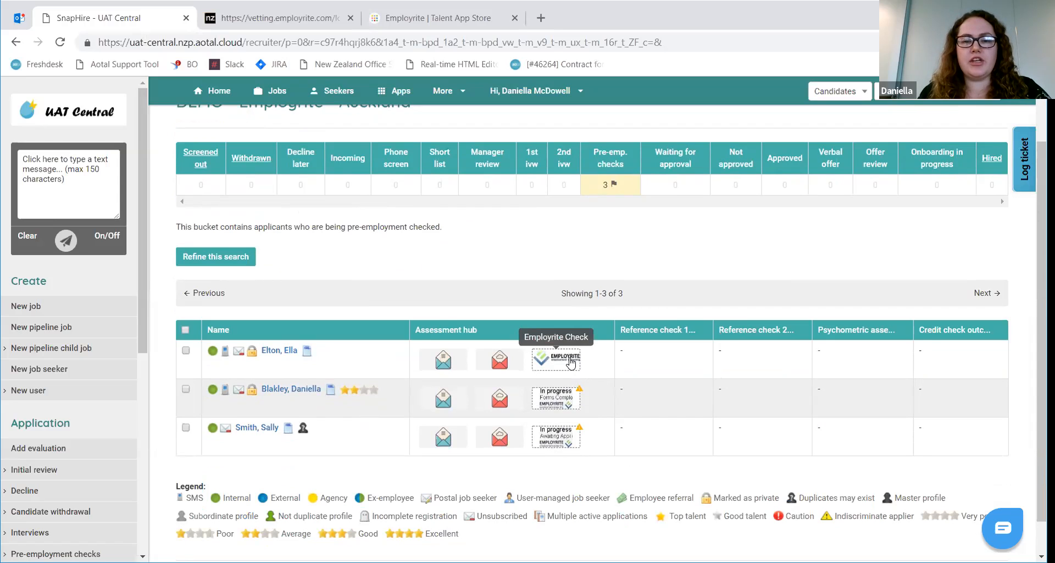
left_click(555, 357)
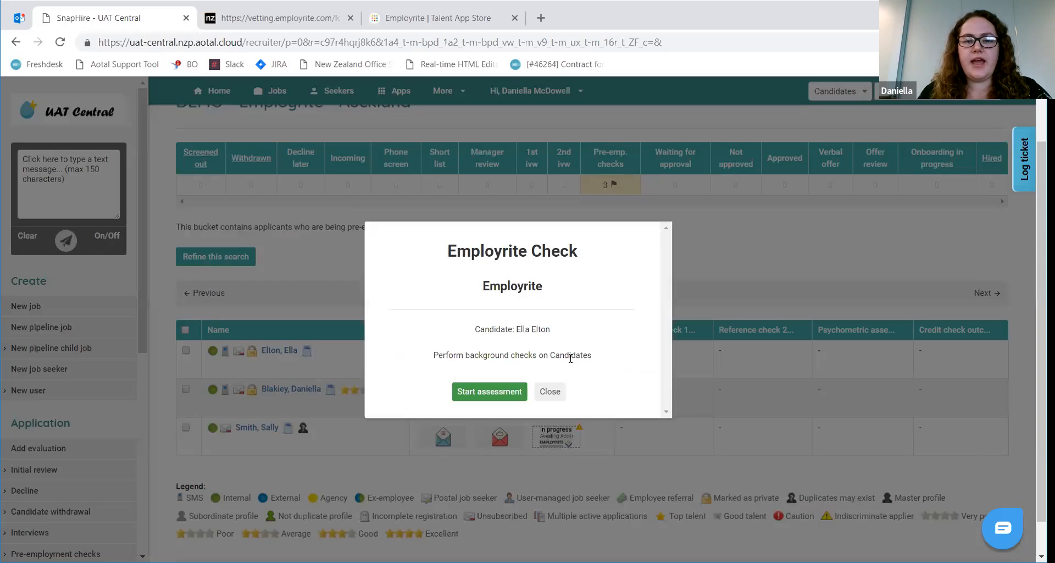
mouse_move(489, 391)
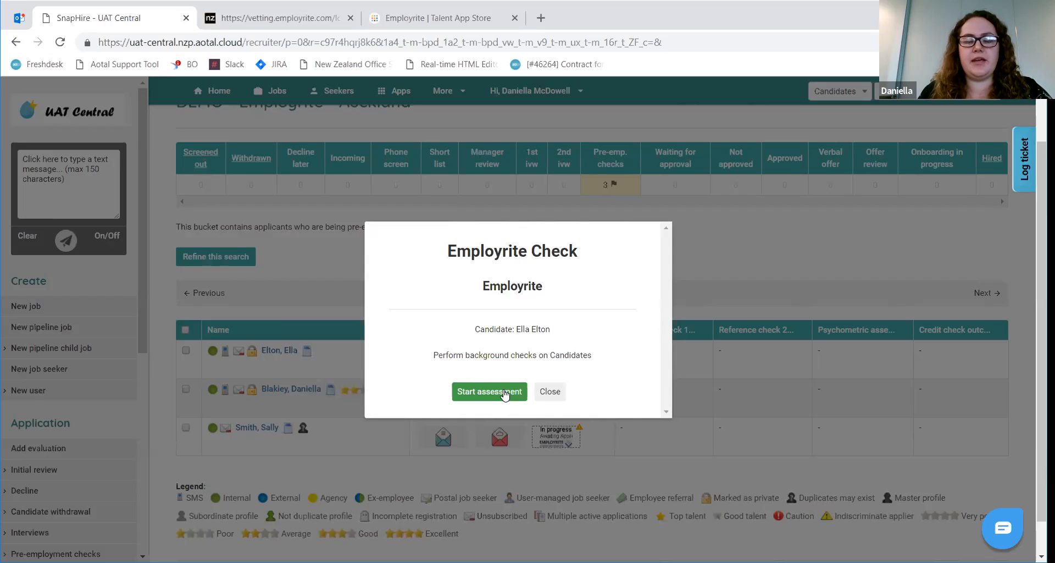
left_click(549, 391)
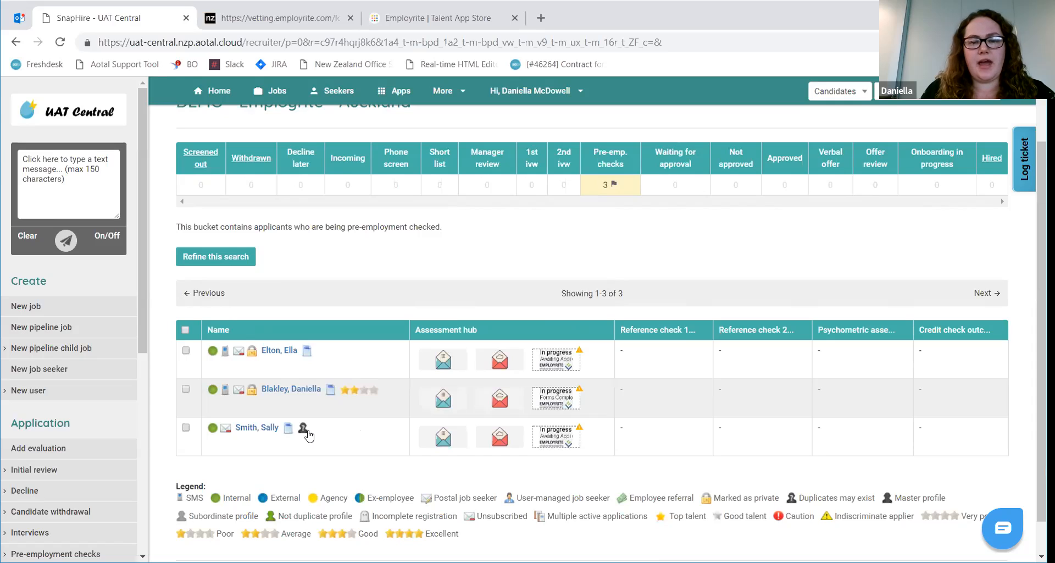
mouse_move(555, 437)
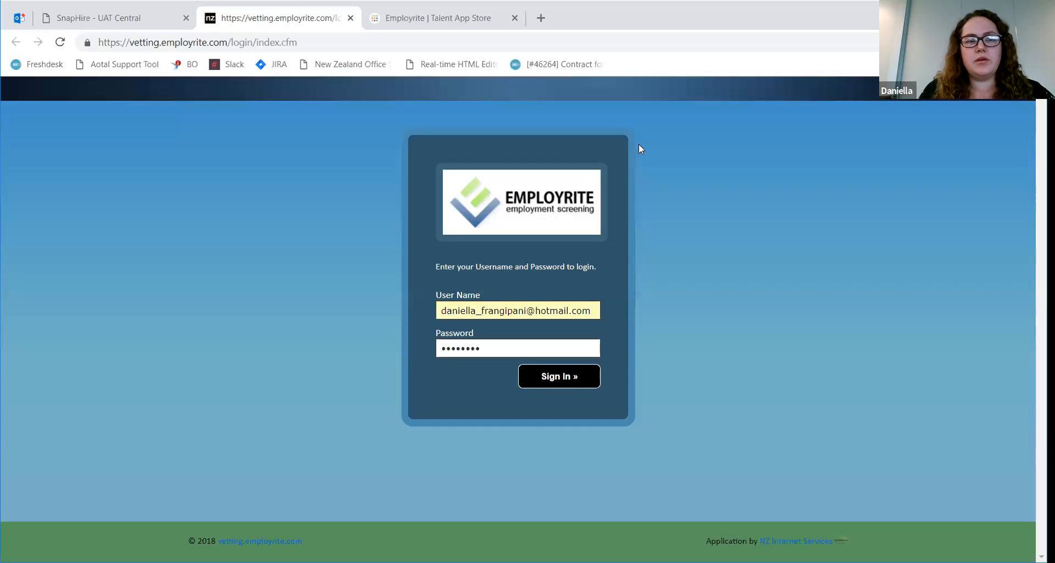
mouse_move(644, 149)
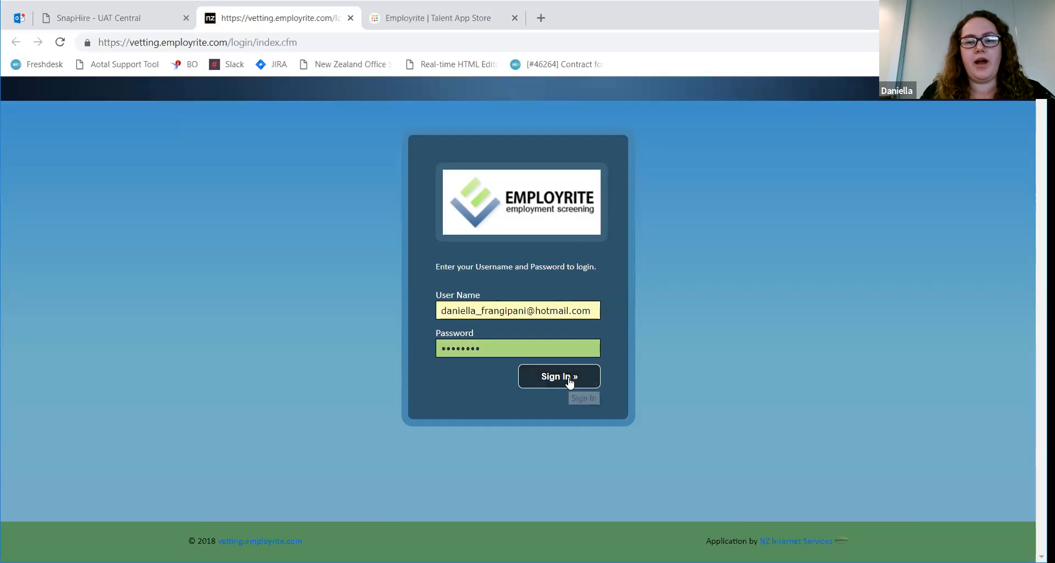
Sign in to the Employrite vetting portal with the pre-filled credentials.
left_click(558, 376)
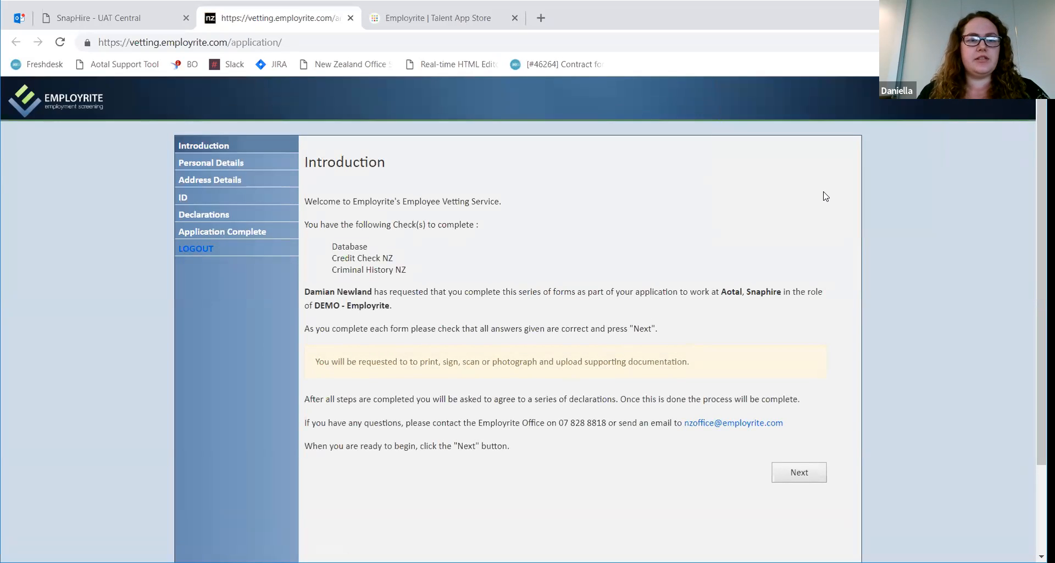
mouse_move(601, 194)
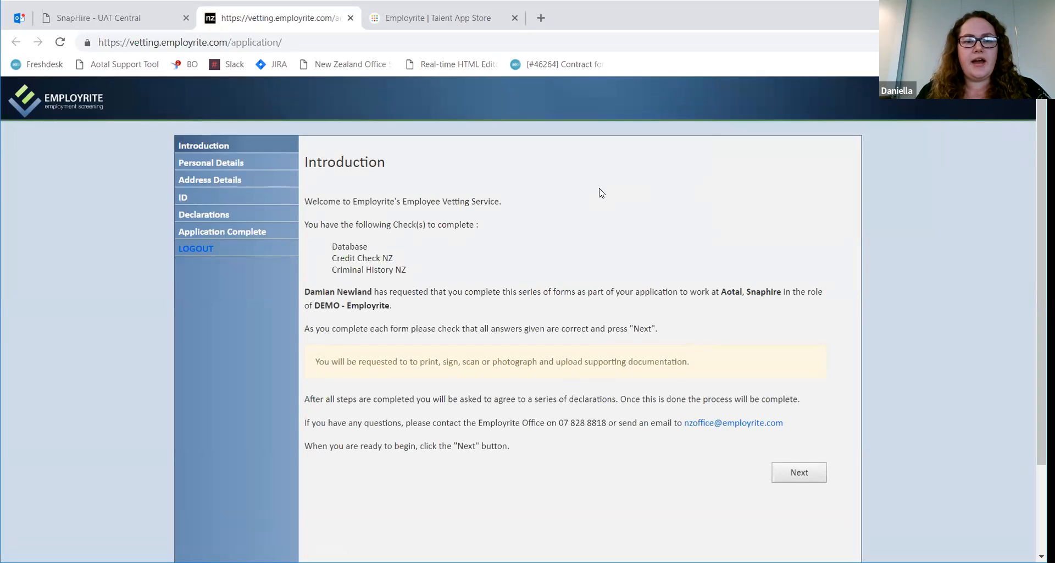
mouse_move(624, 359)
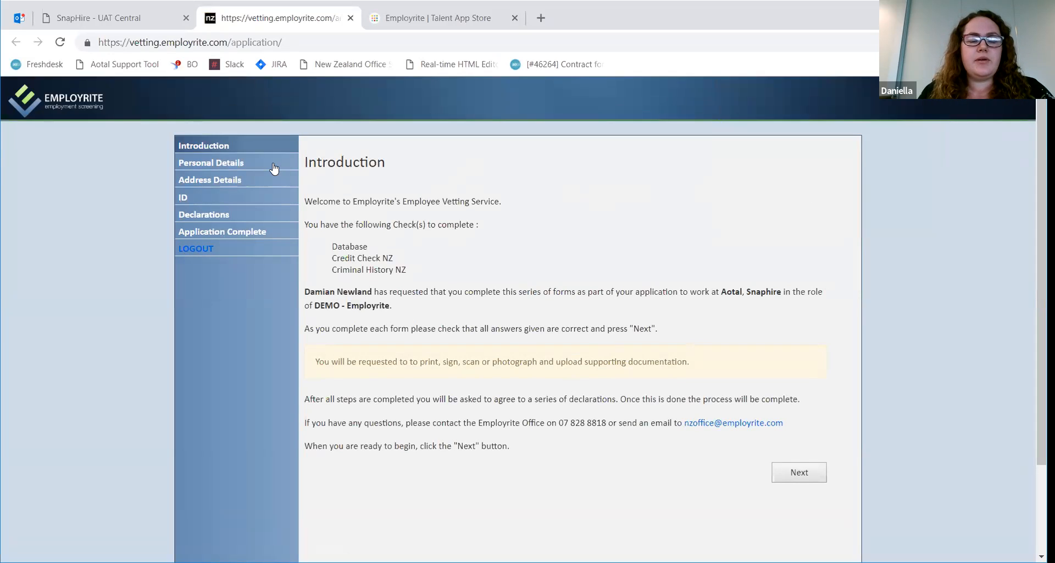
mouse_move(216, 174)
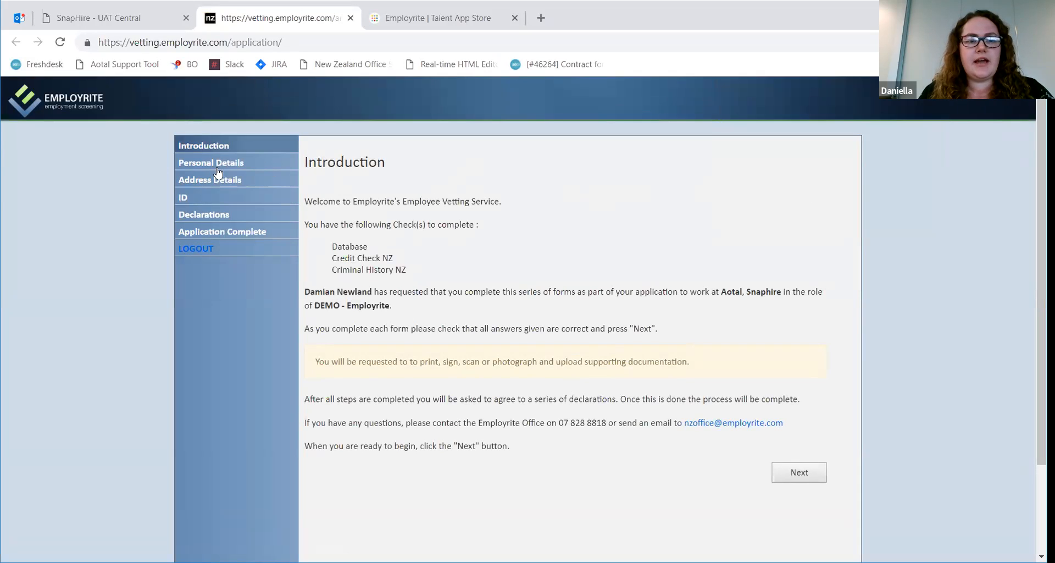
Advance to the personal details form, then log out of the Employrite application.
left_click(798, 472)
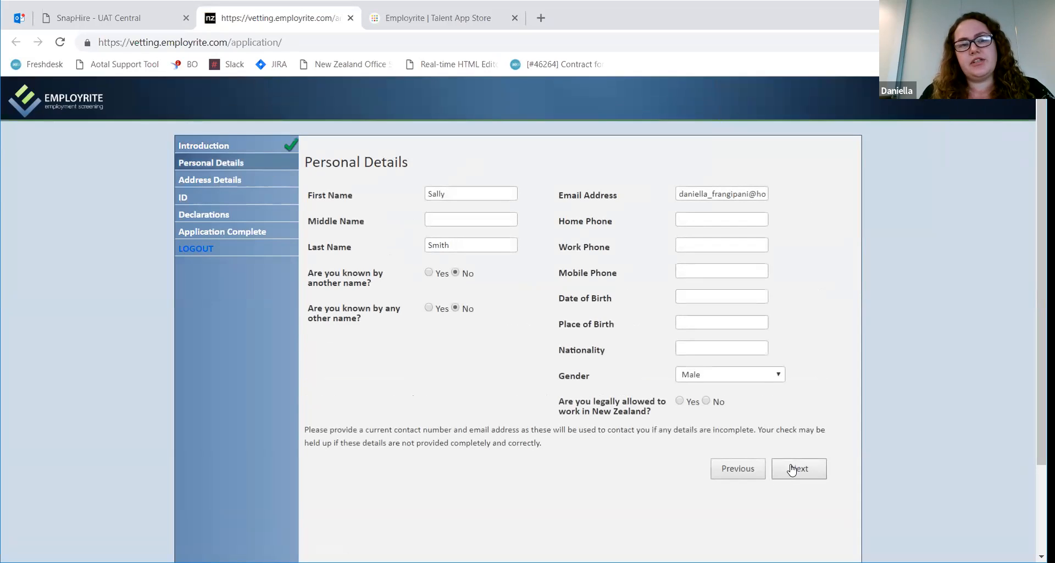
mouse_move(751, 455)
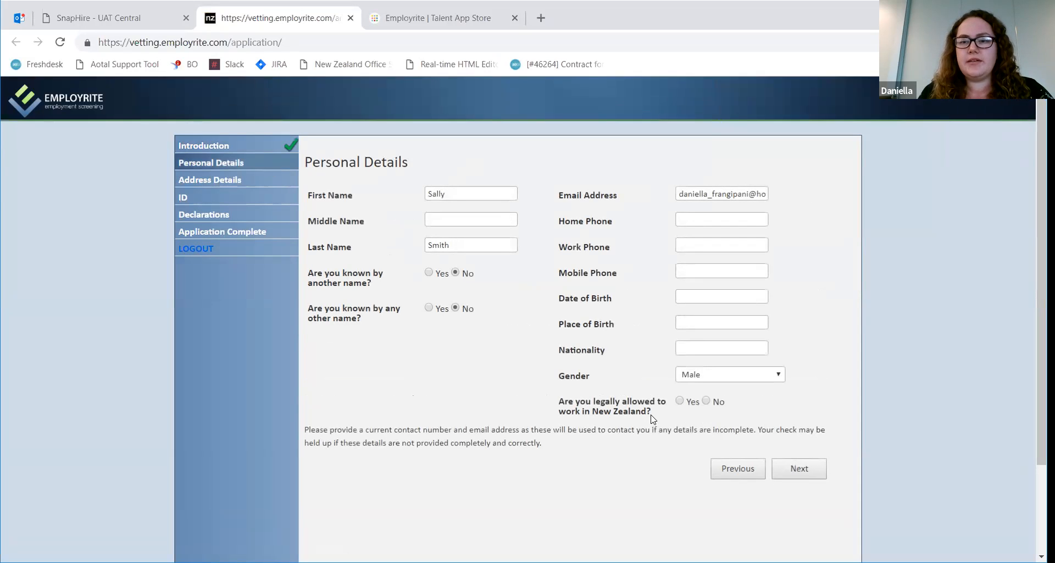
mouse_move(395, 364)
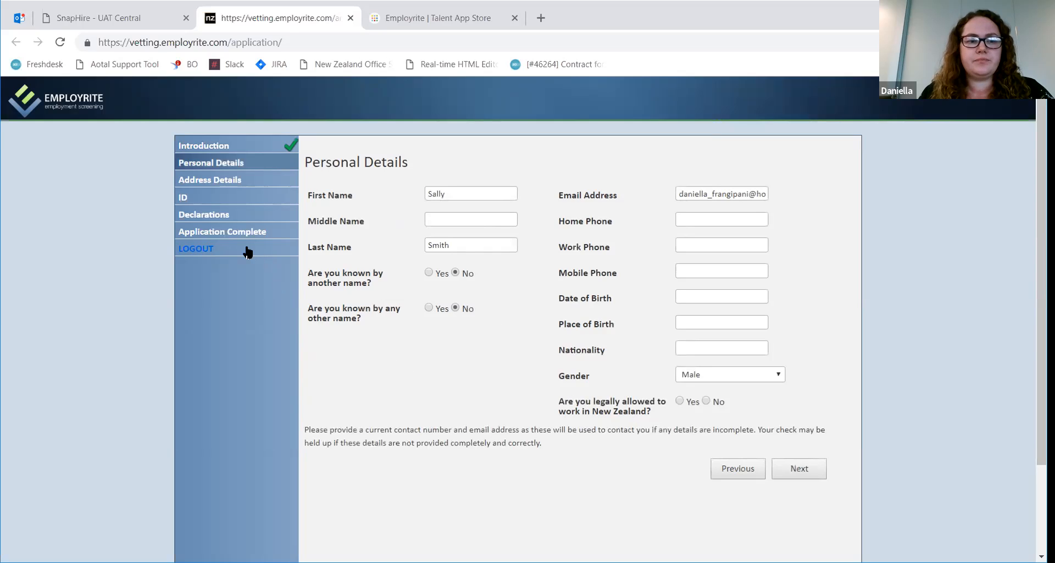
mouse_move(197, 250)
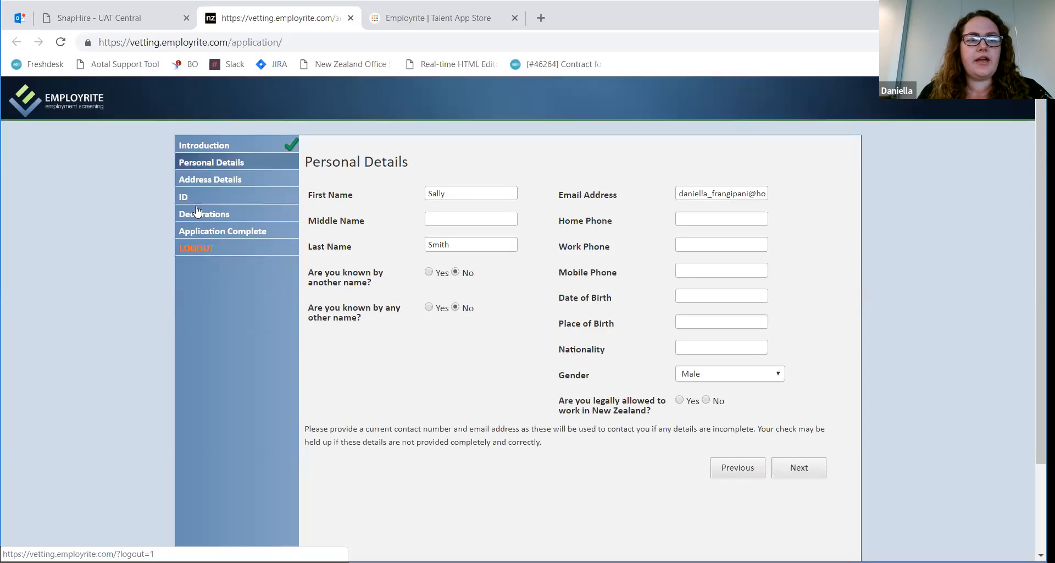
left_click(196, 248)
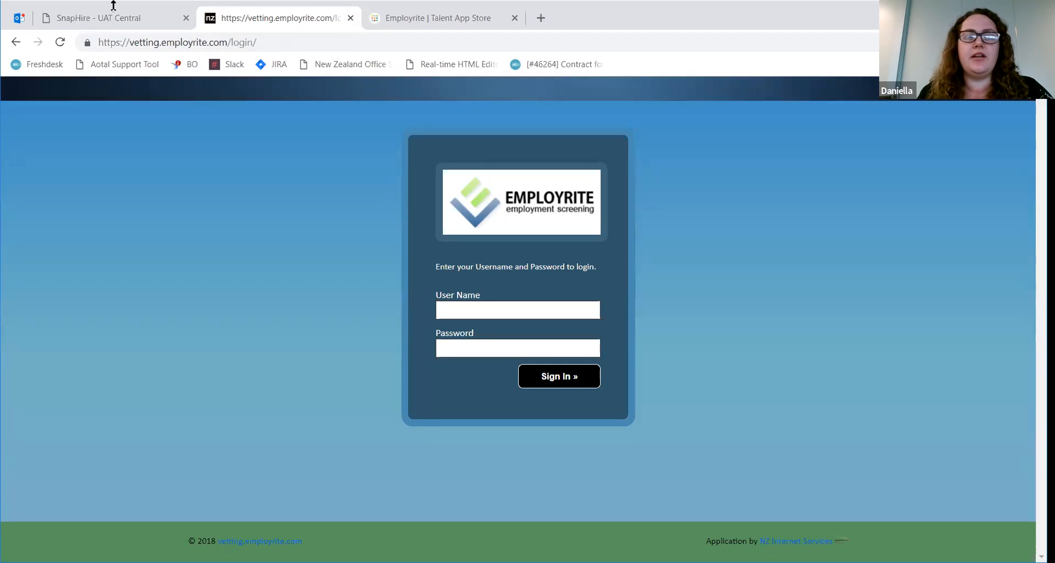
Return to the SnapHire - UAT Central tab's Employrite Auckland pre-employment checks list.
left_click(99, 17)
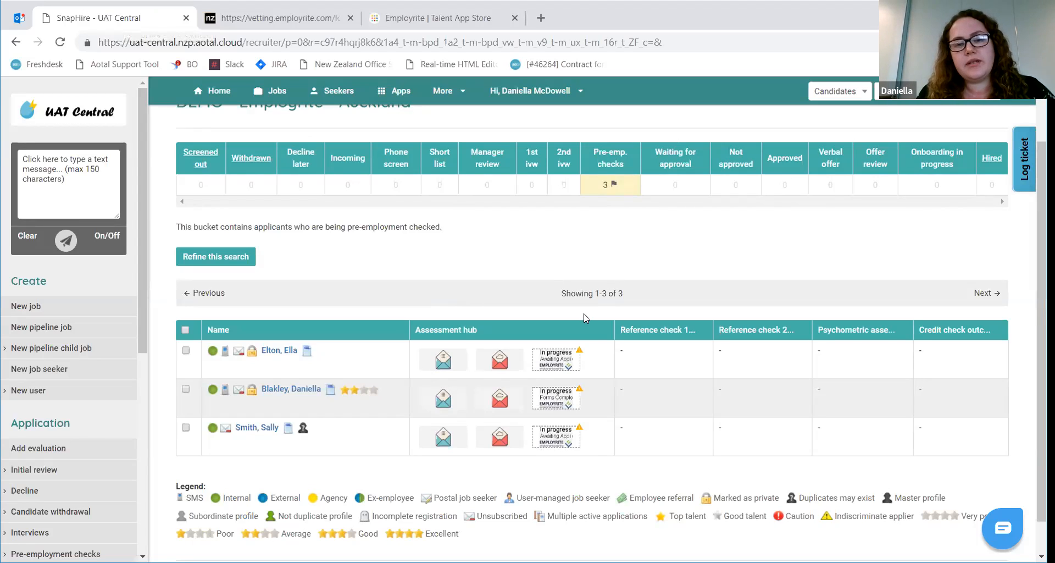
mouse_move(556, 397)
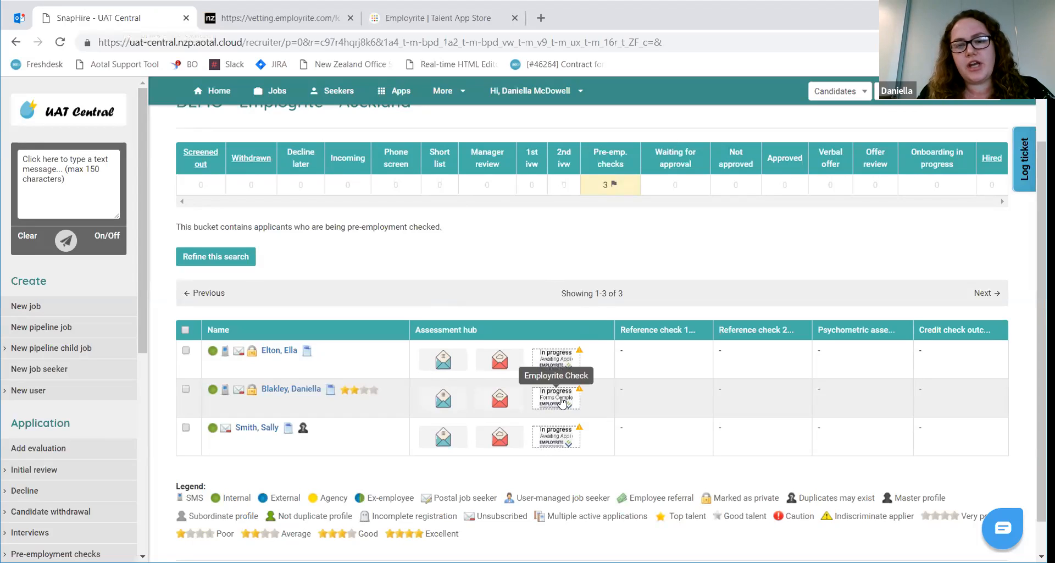
mouse_move(559, 402)
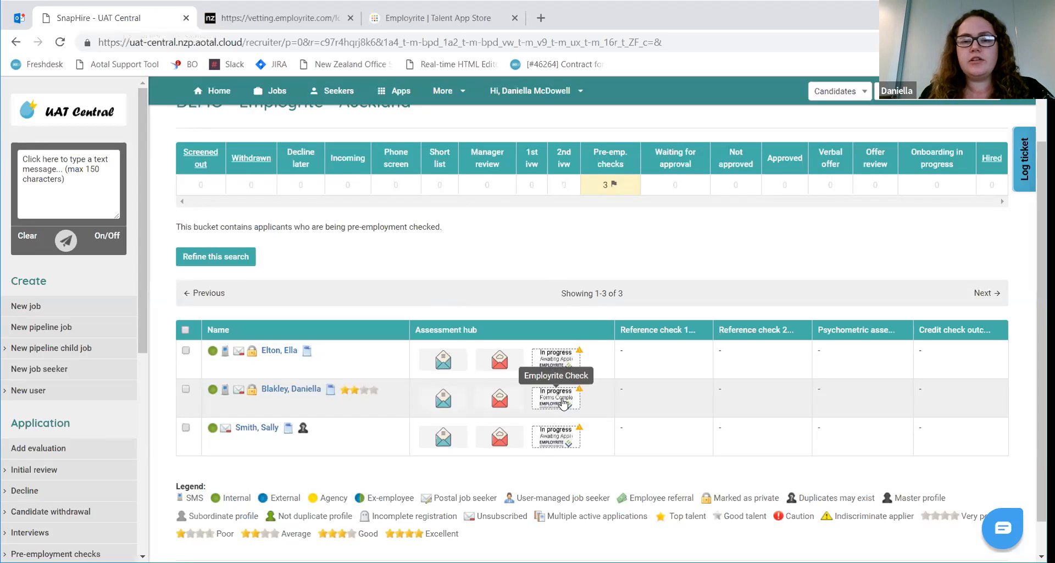
left_click(555, 398)
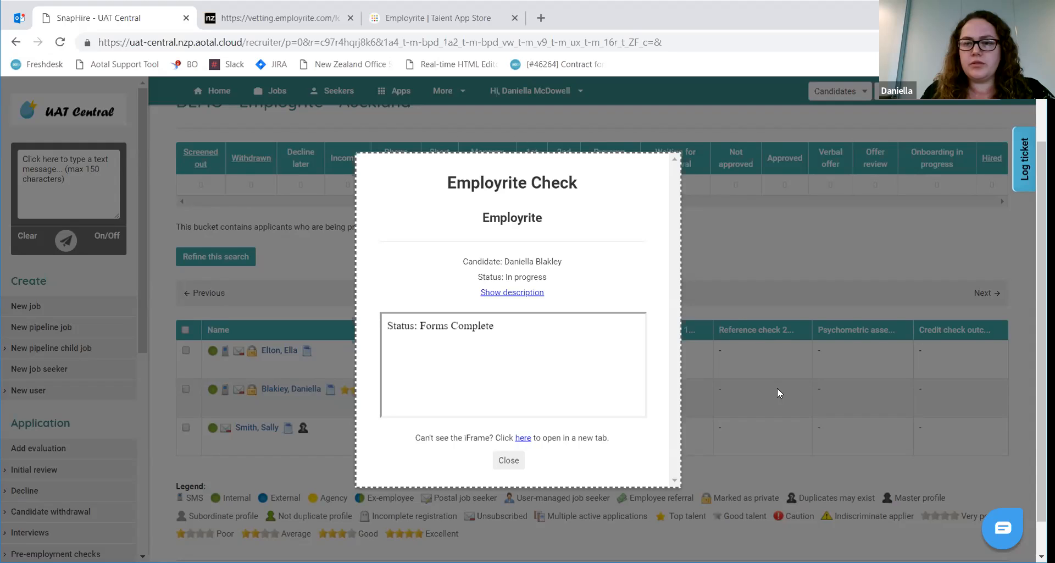
mouse_move(737, 370)
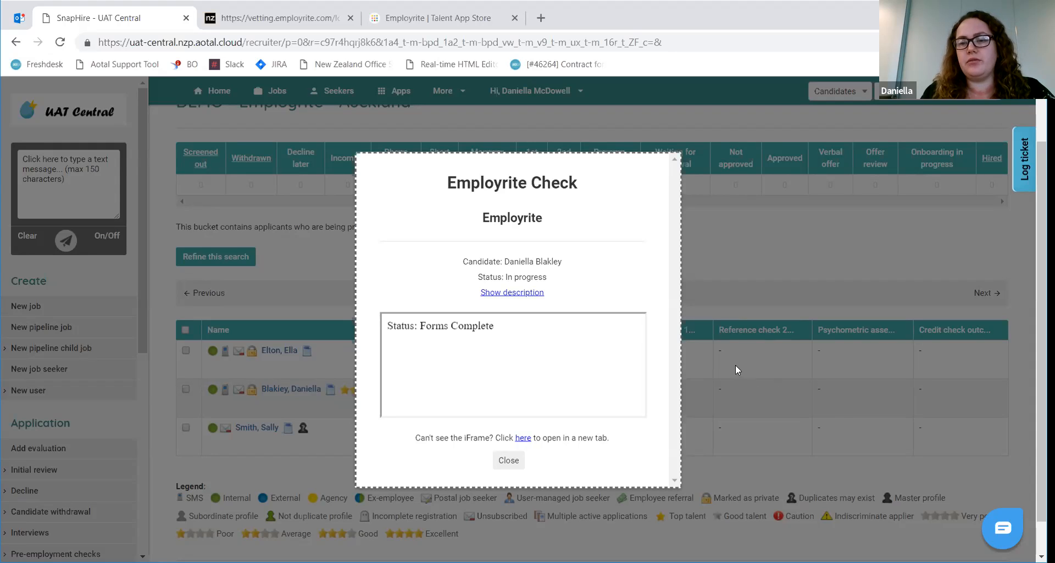
mouse_move(652, 350)
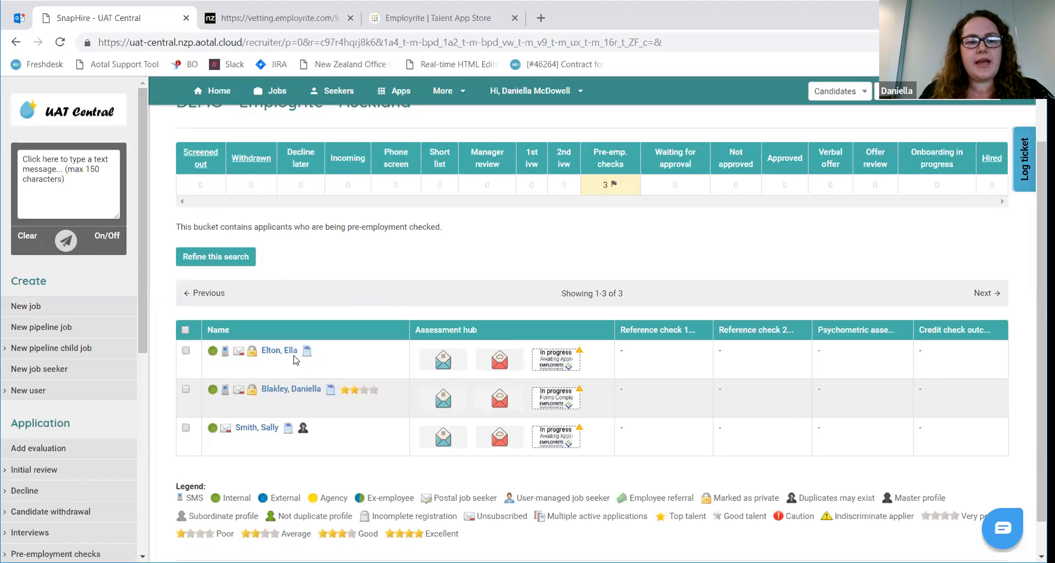
left_click(278, 349)
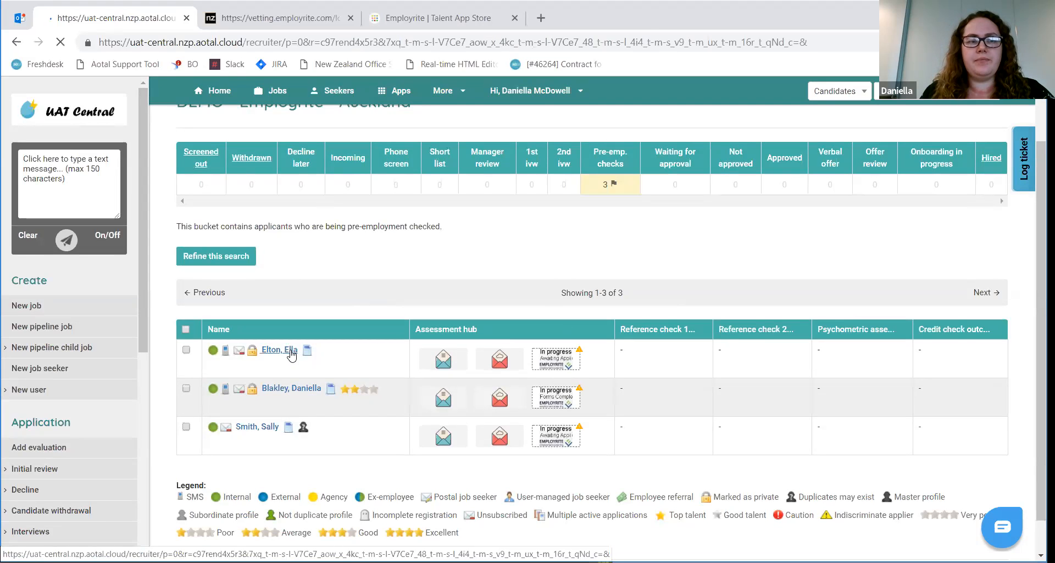
left_click(277, 350)
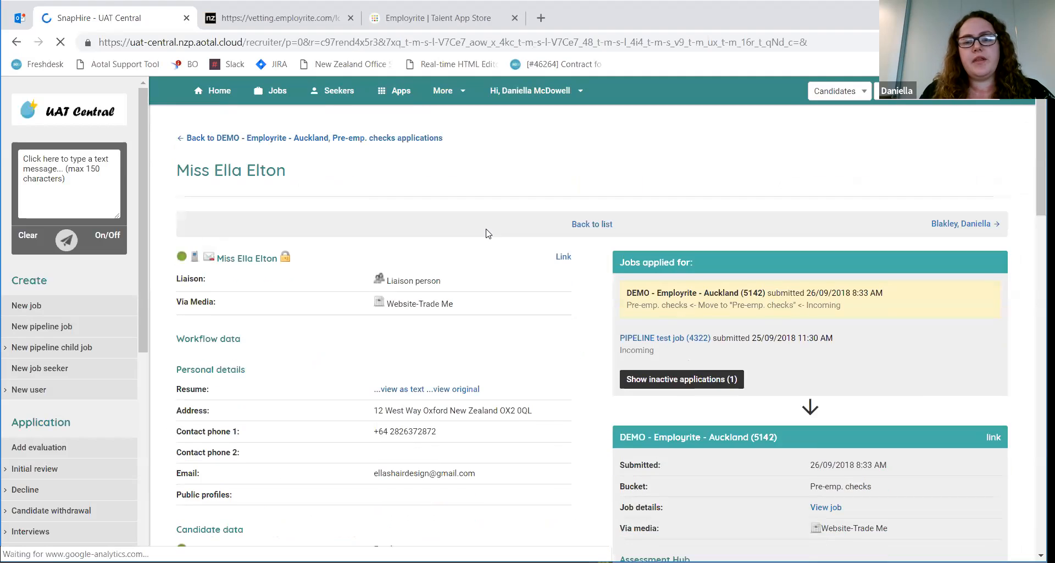
scroll("down", 3)
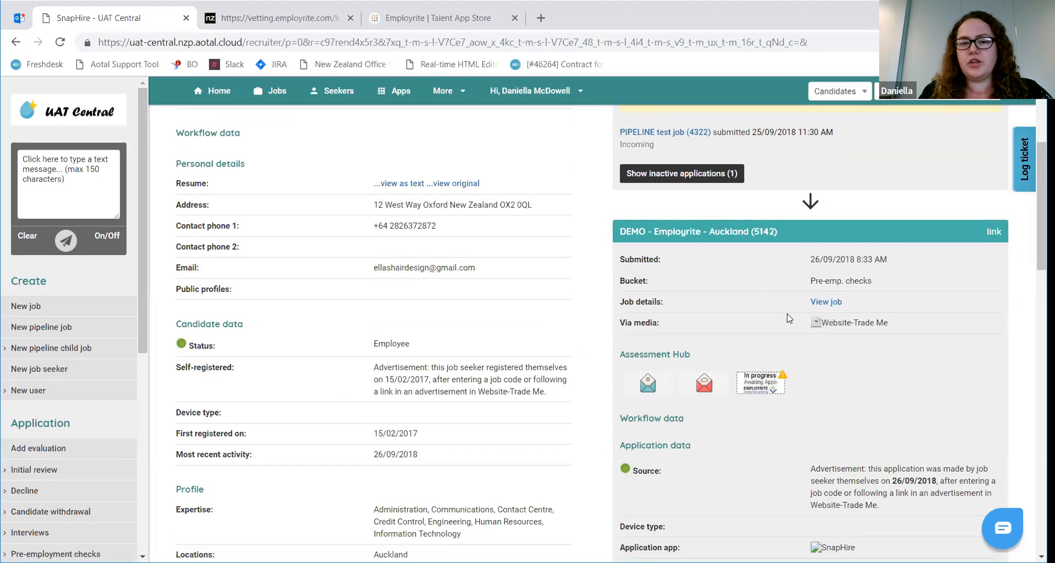
scroll("down", 3)
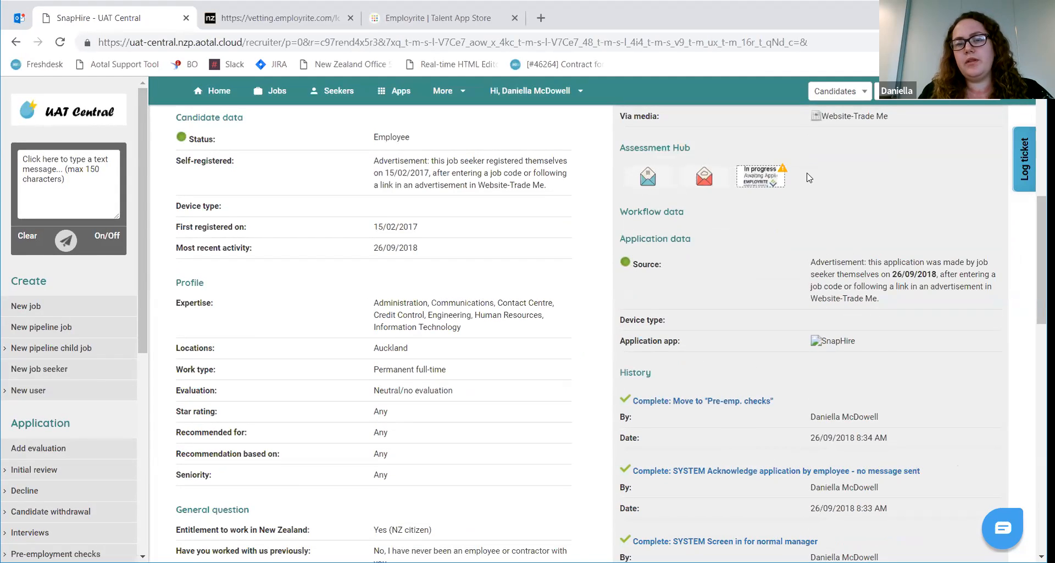
mouse_move(760, 175)
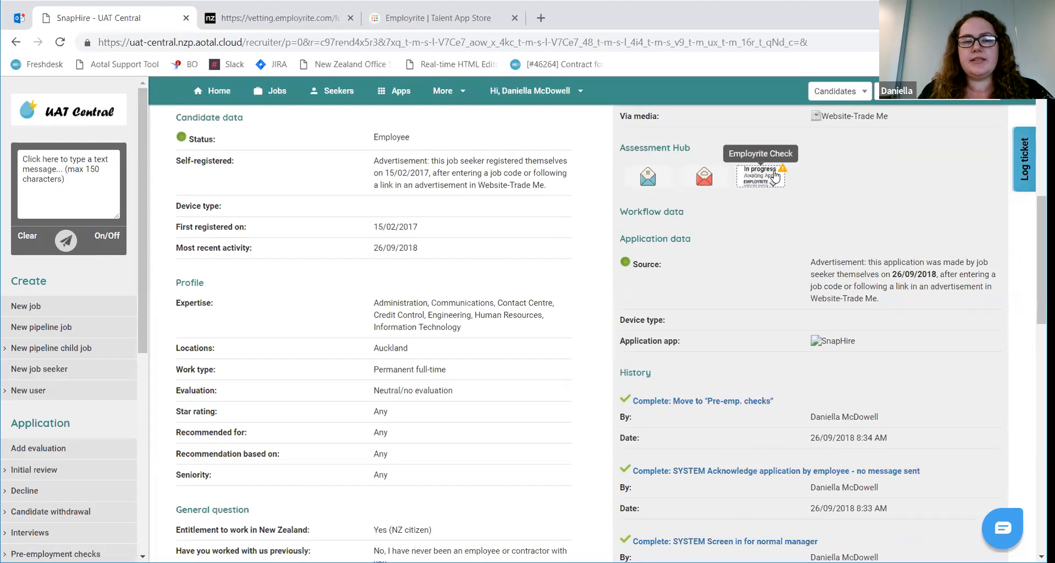
mouse_move(600, 251)
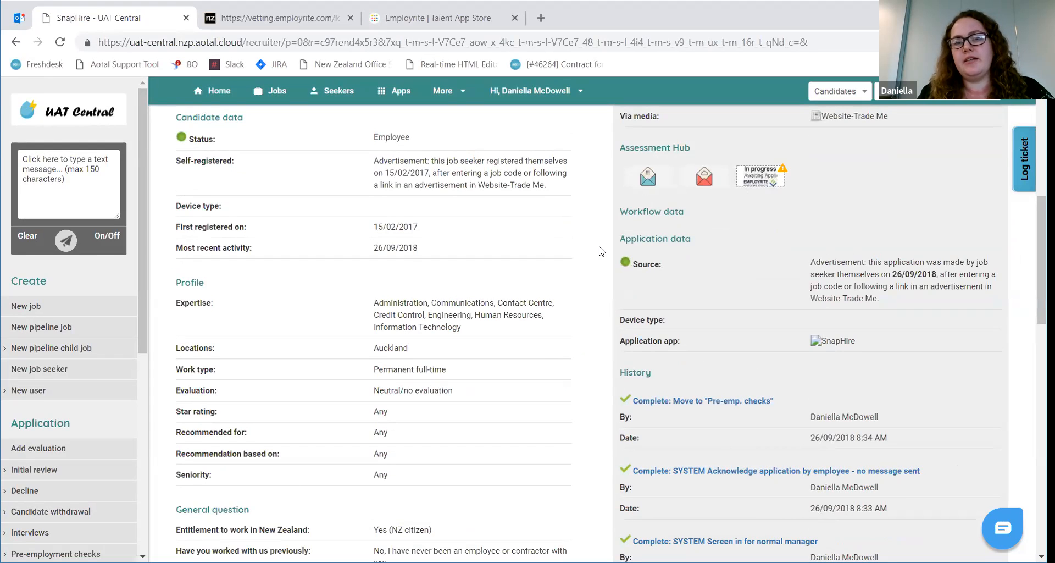
mouse_move(613, 260)
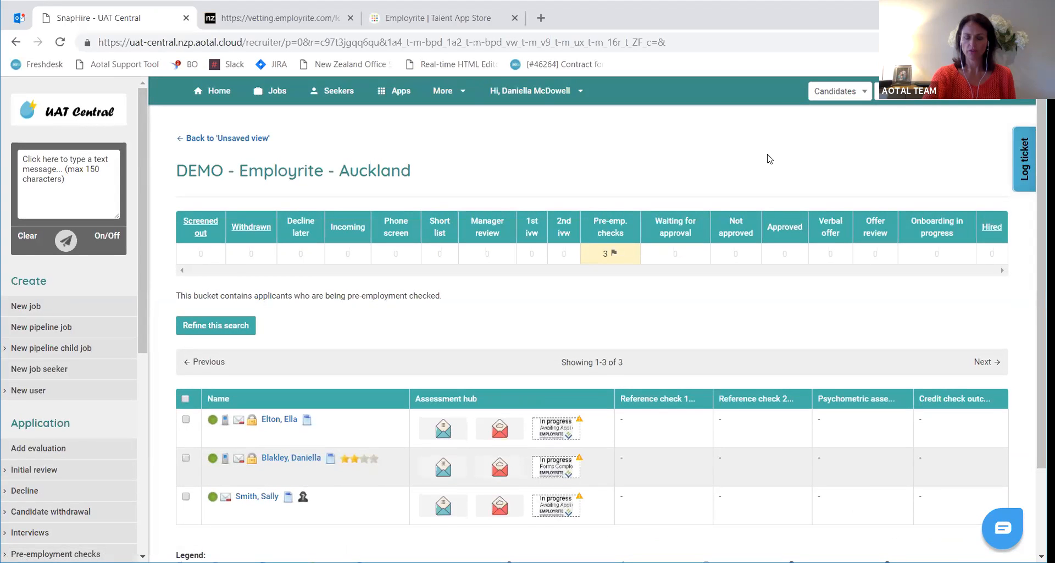
mouse_move(763, 259)
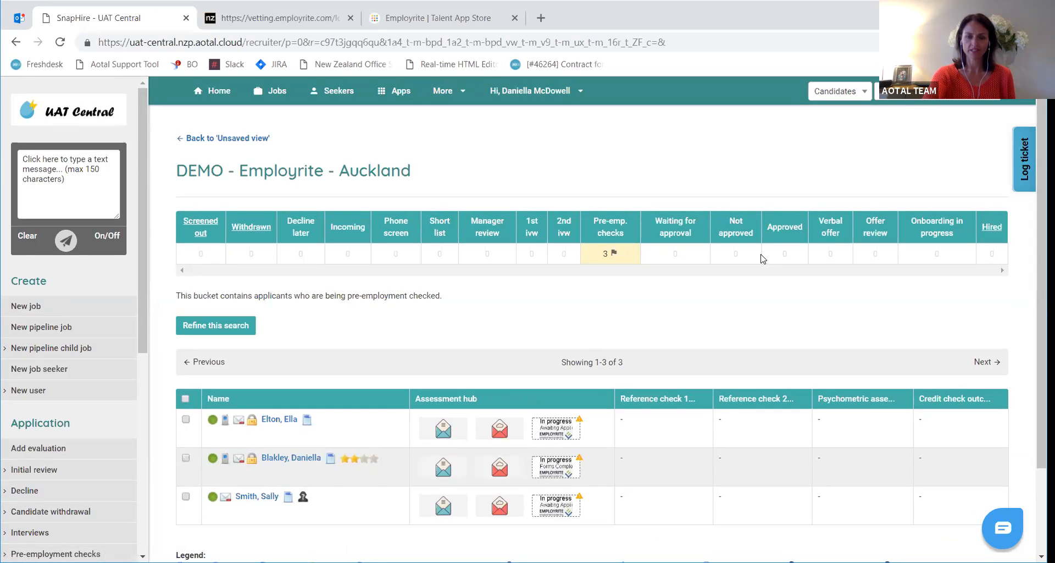
mouse_move(773, 261)
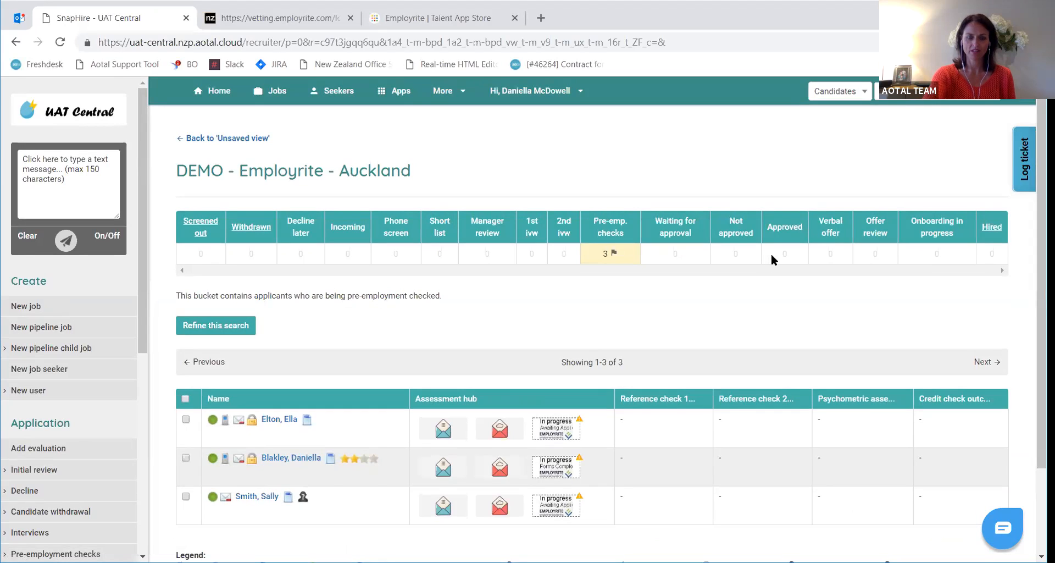
scroll("down", 3)
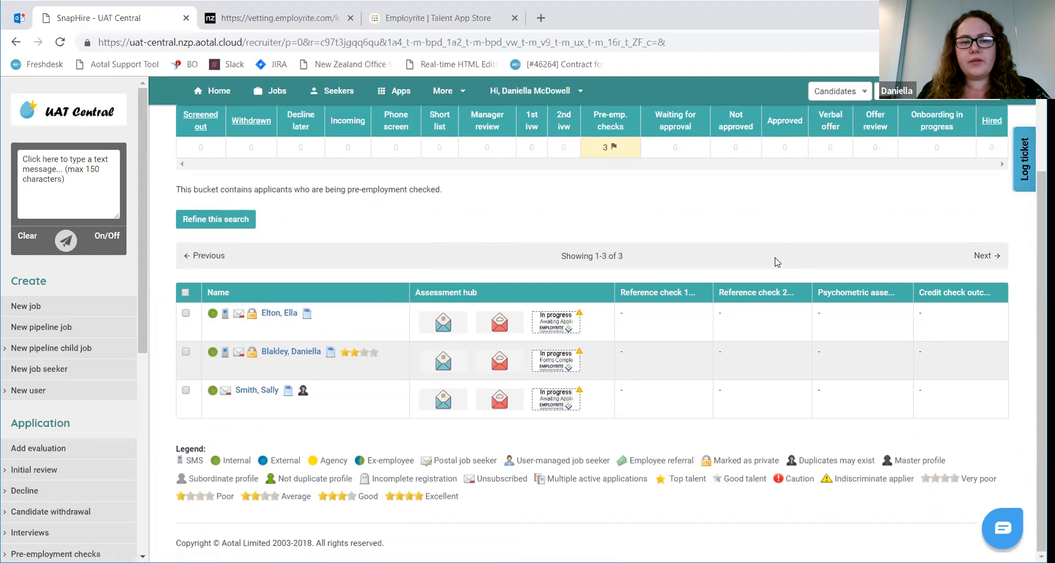
mouse_move(461, 109)
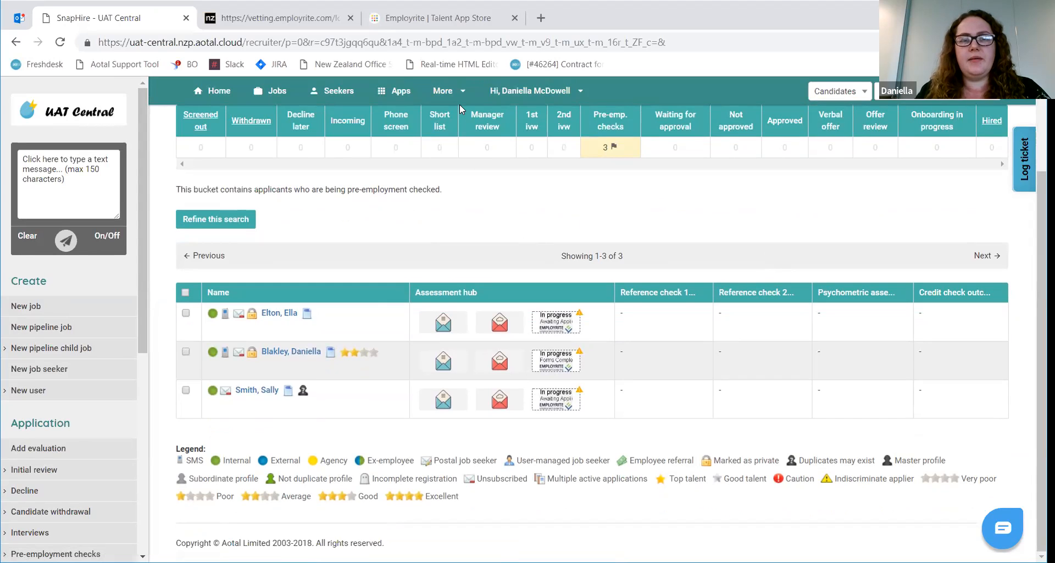
left_click(433, 18)
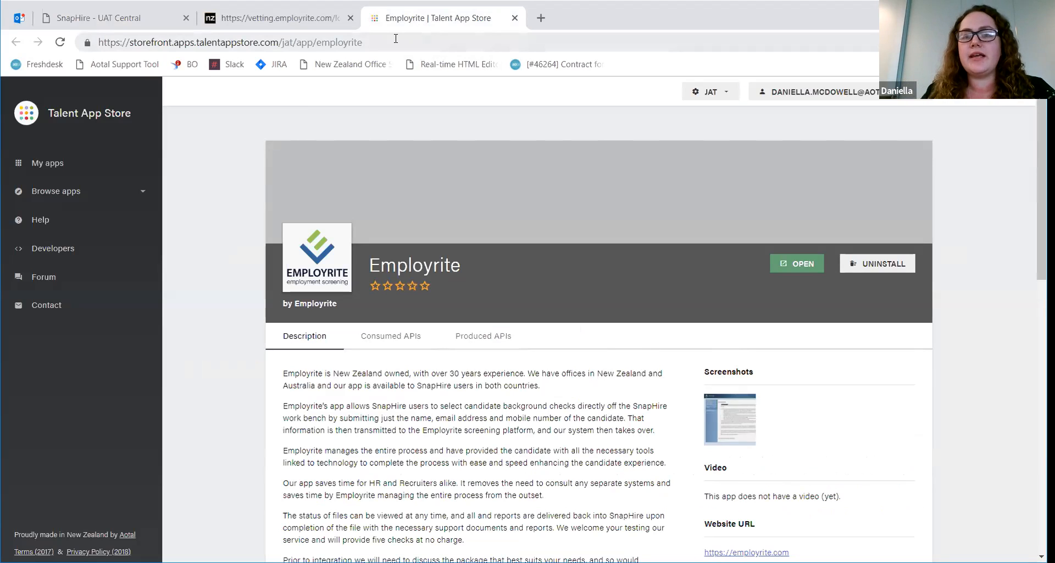
mouse_move(797, 263)
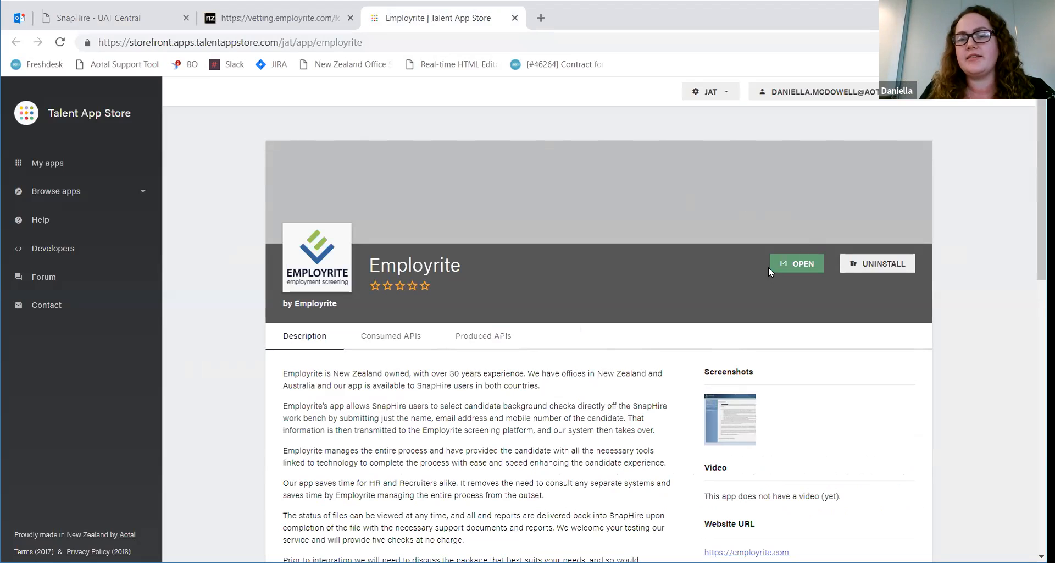
mouse_move(797, 255)
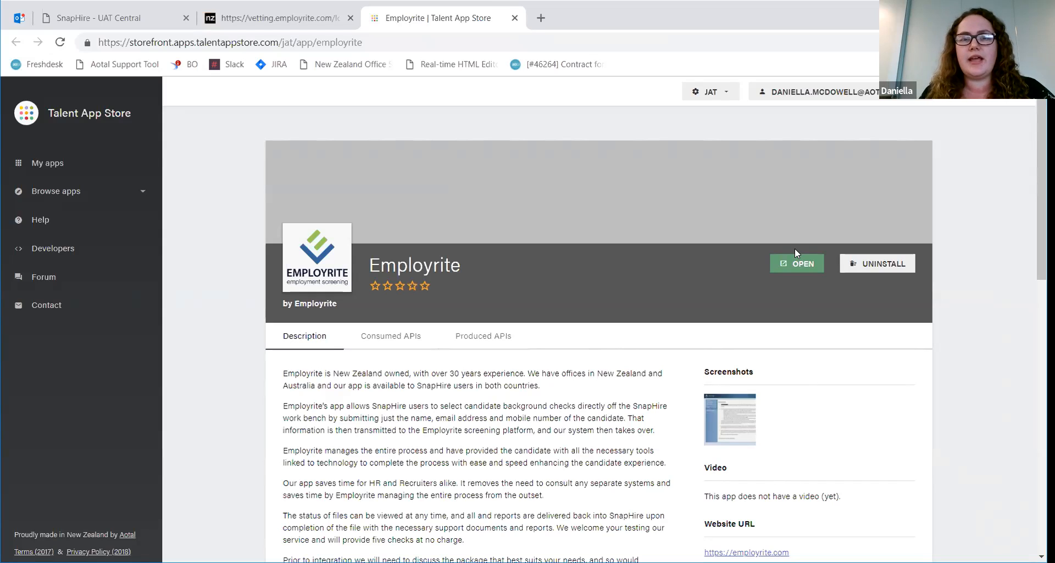
mouse_move(806, 250)
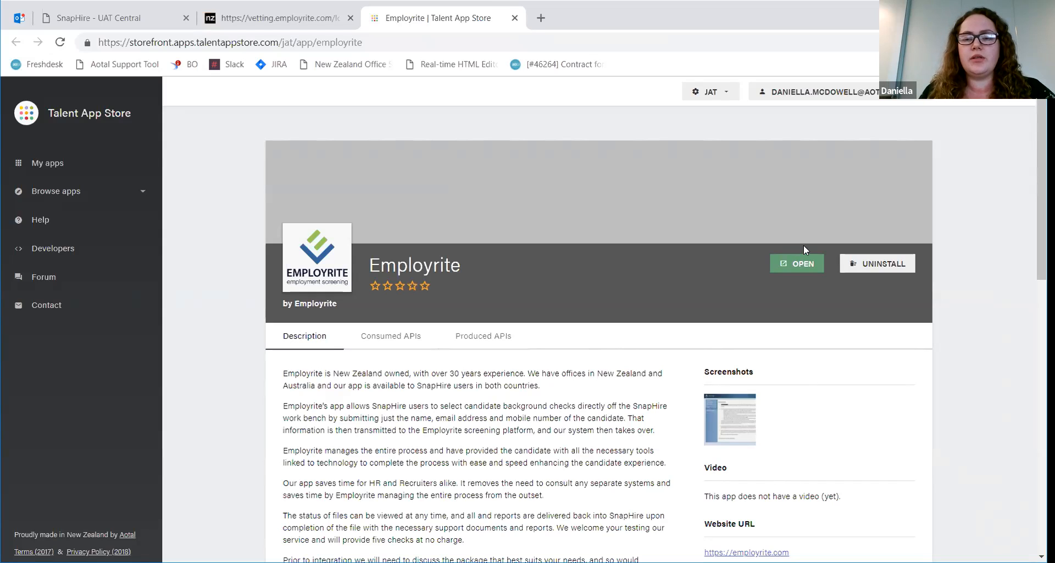
mouse_move(811, 273)
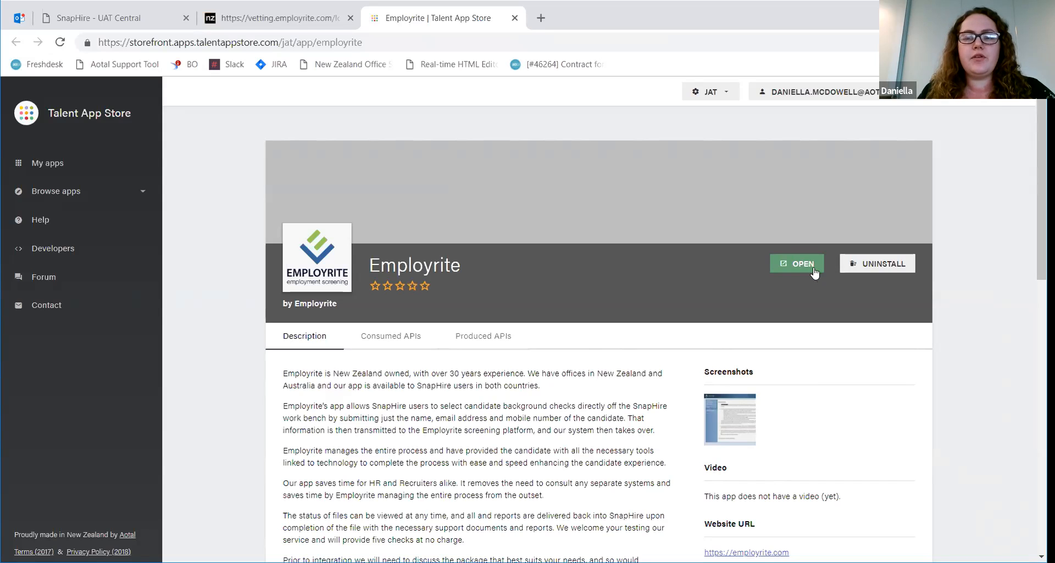
Launch the installed Employrite app to view its SnapHire Integration page.
left_click(797, 263)
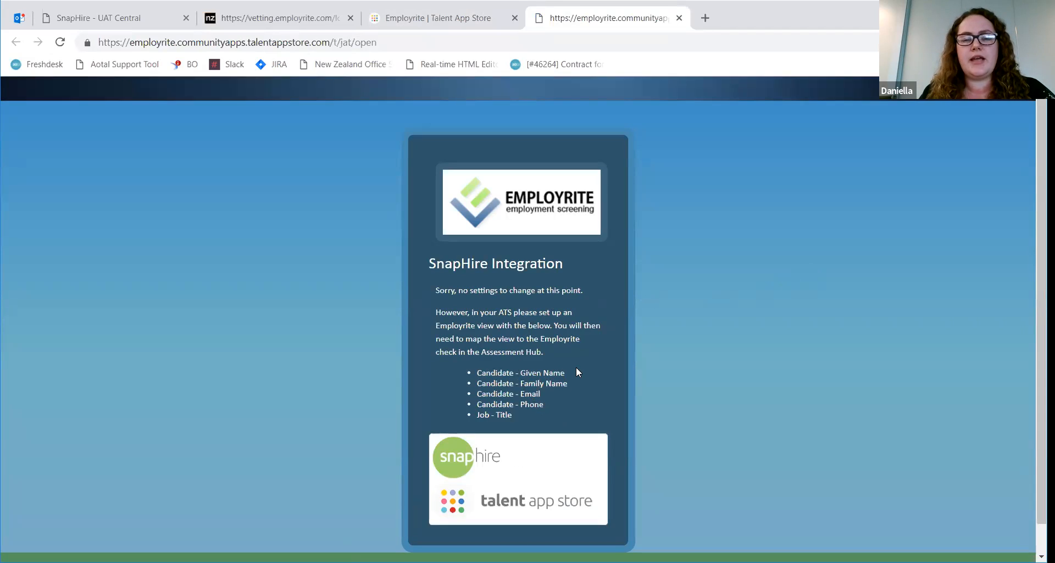
mouse_move(581, 355)
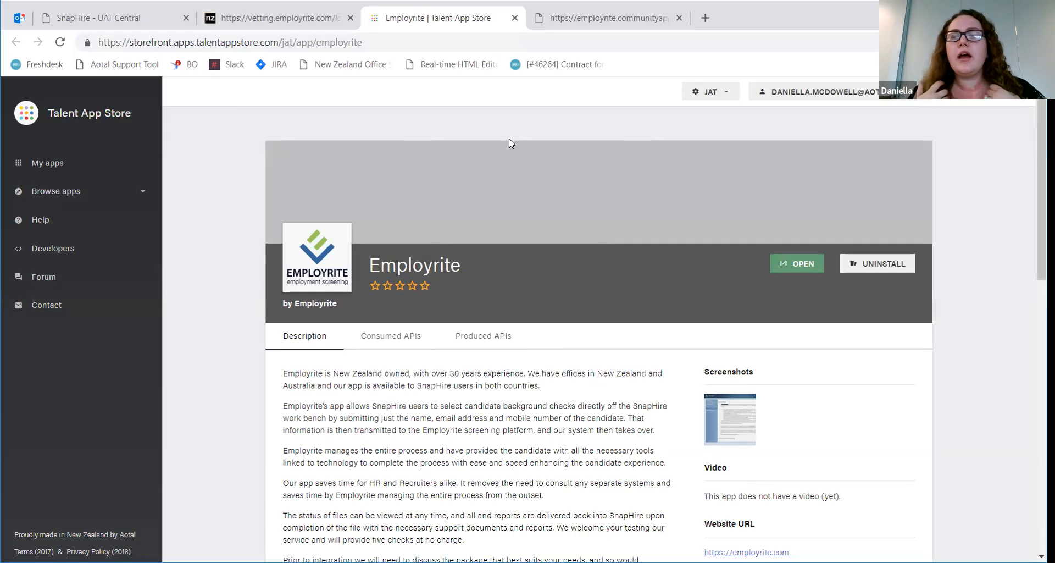
mouse_move(524, 142)
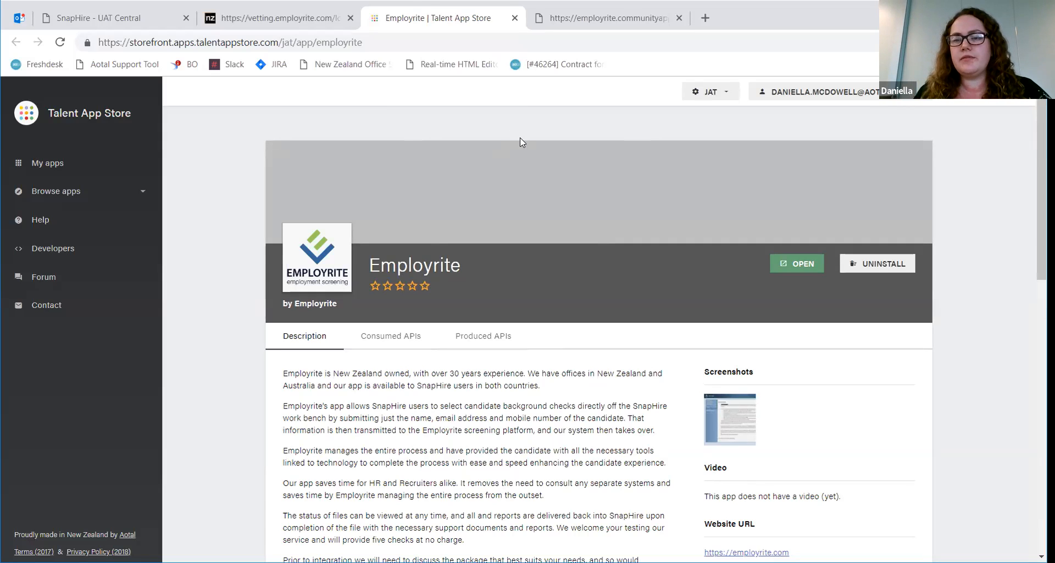